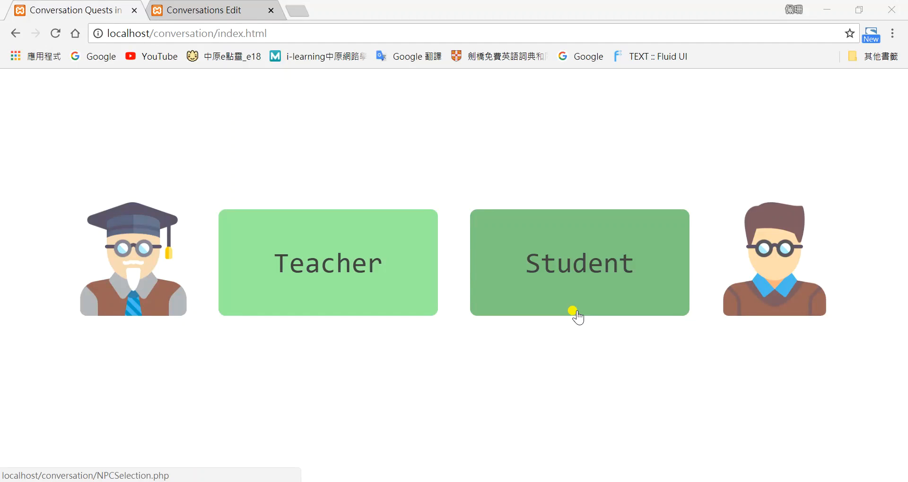
mouse_move(585, 313)
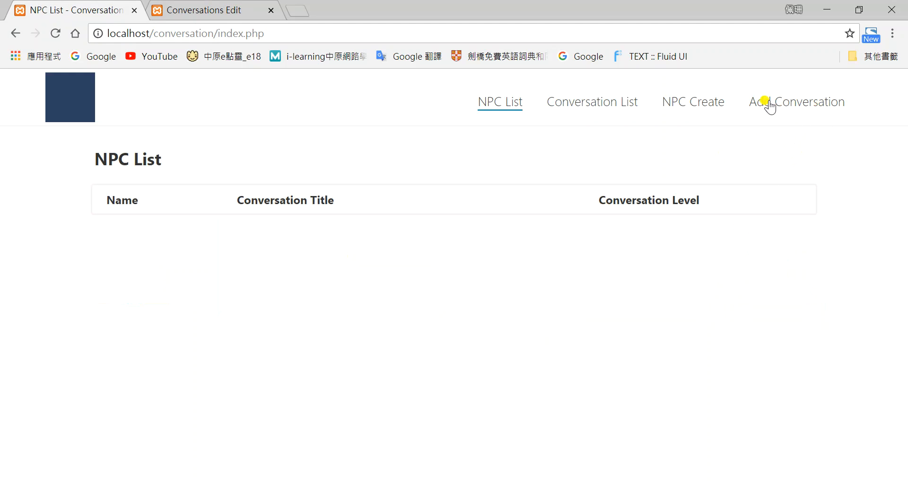
- Add a conversation with topic 'Food', title 'Making orders in a fast food restaurant', difficulty level 1
click(797, 101)
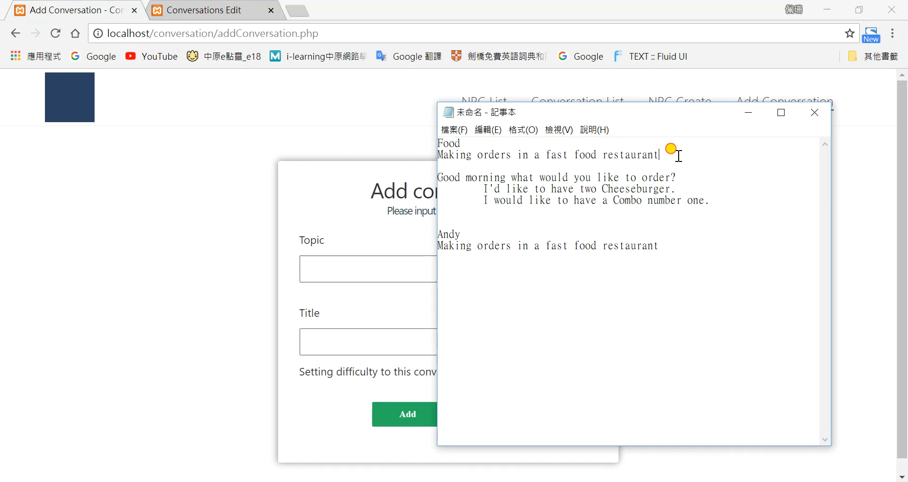
triple_click(547, 154)
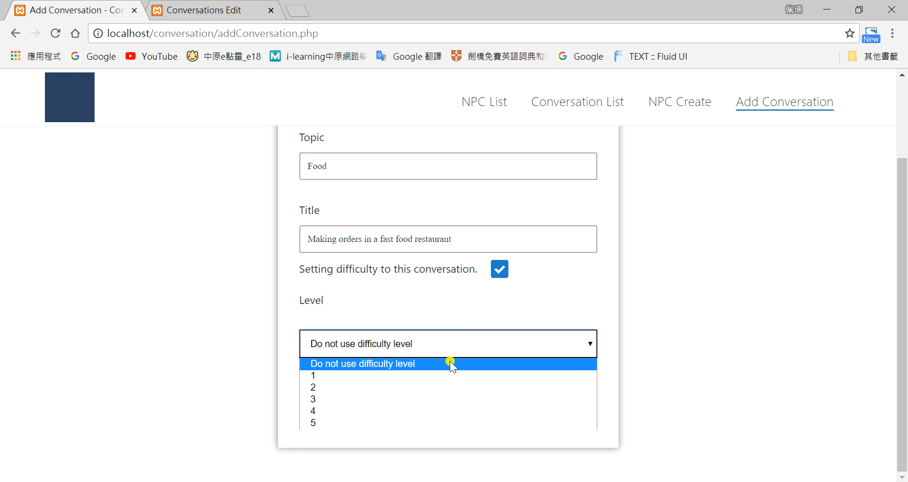
click(313, 375)
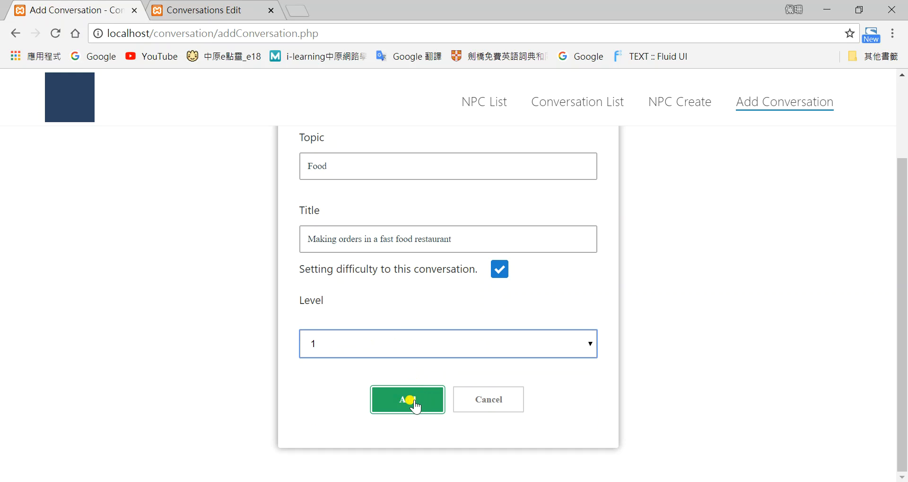
click(407, 399)
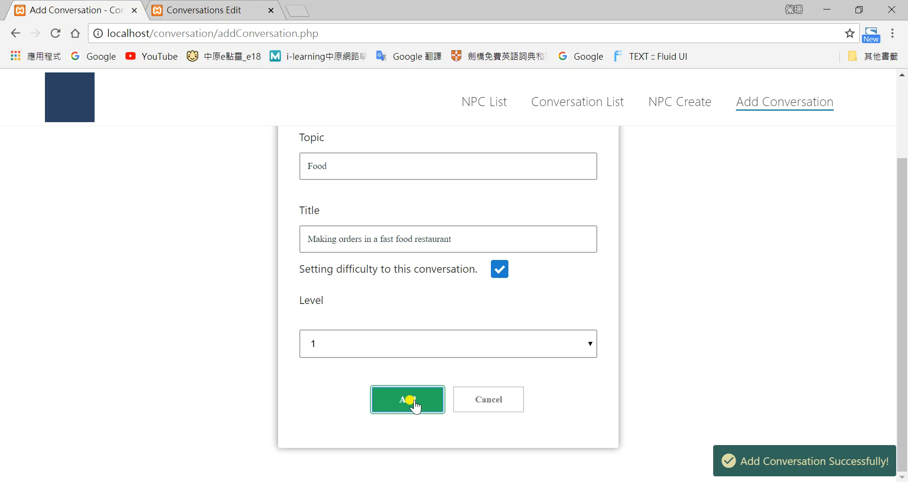
click(408, 399)
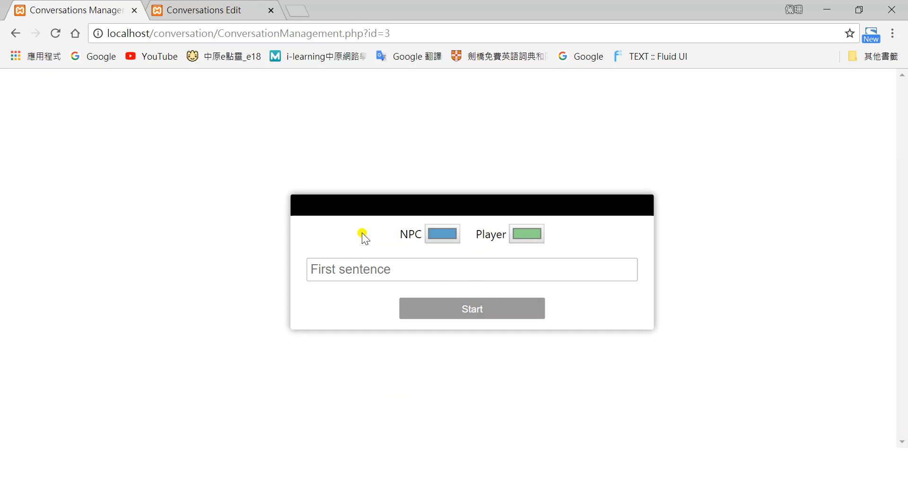
- Colour the NPC mustard and open with 'Good morning what would you like to order?'
click(442, 233)
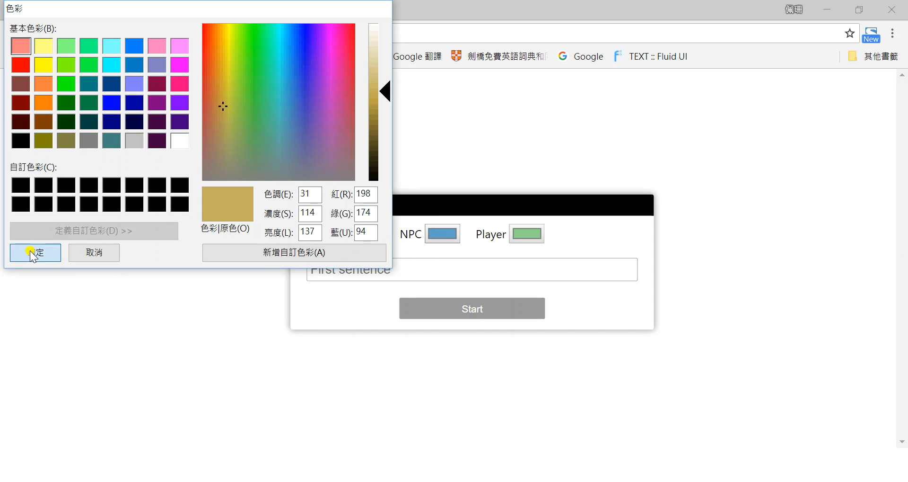
click(34, 252)
text(Good morning what would you like to order?)
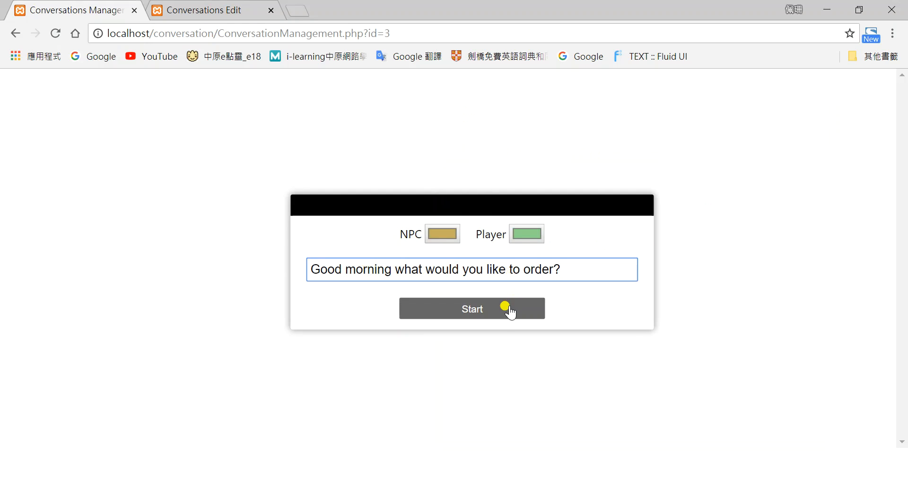
click(472, 307)
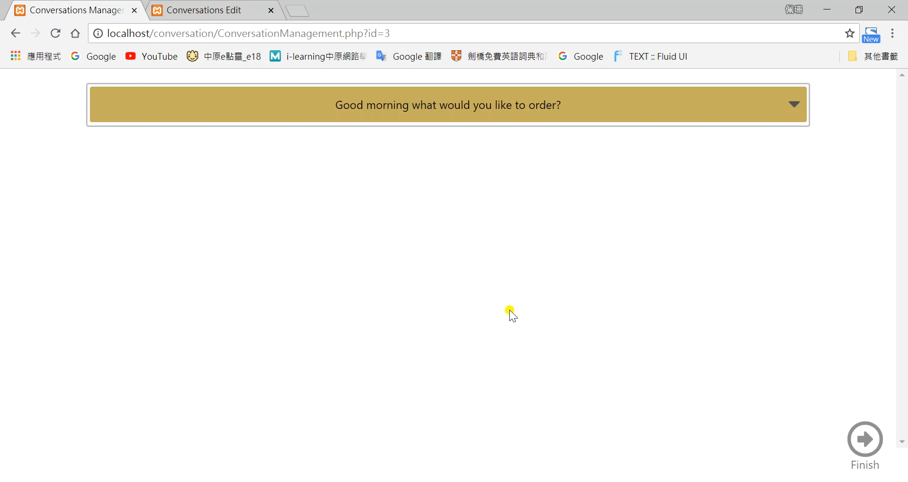
mouse_move(399, 176)
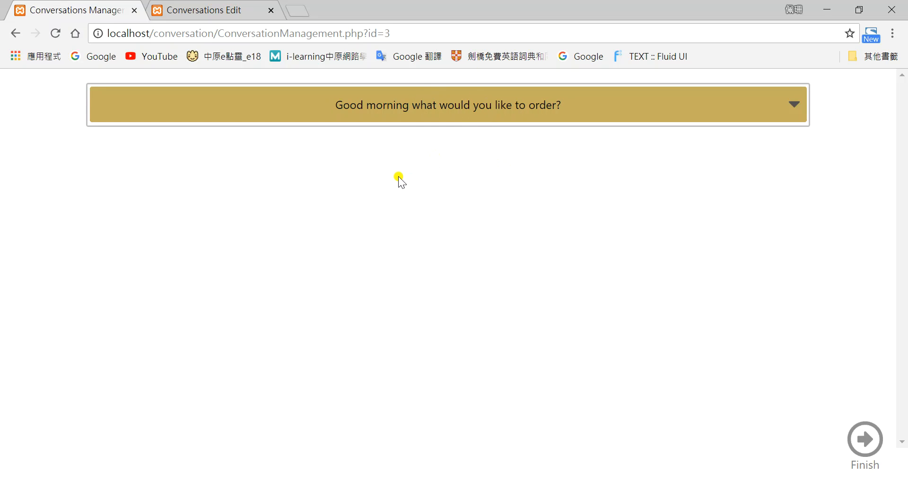
mouse_move(404, 209)
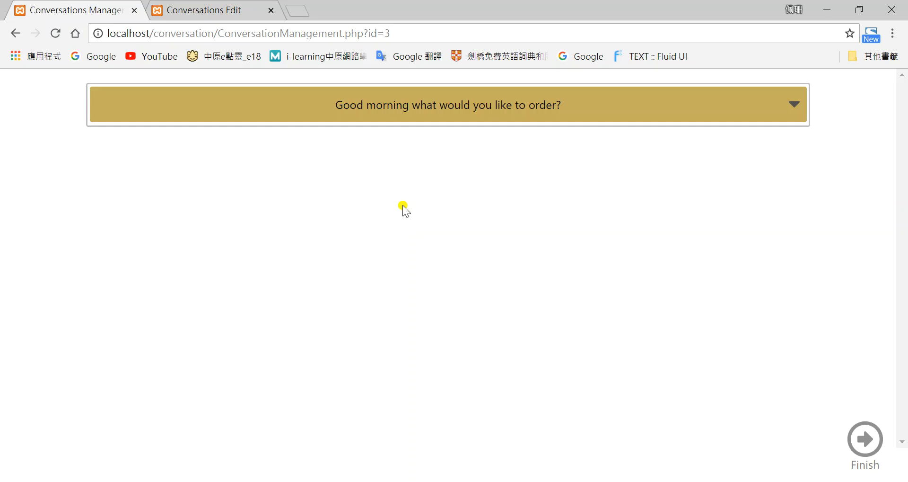
mouse_move(416, 147)
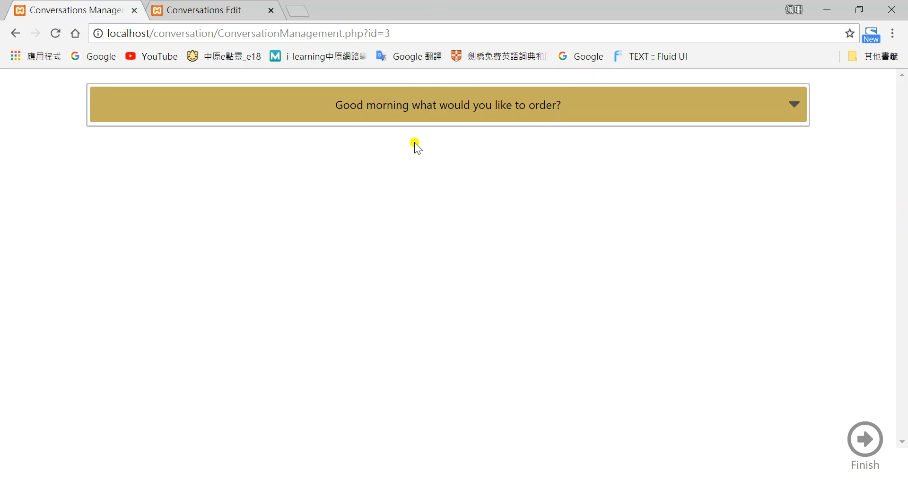
mouse_move(527, 249)
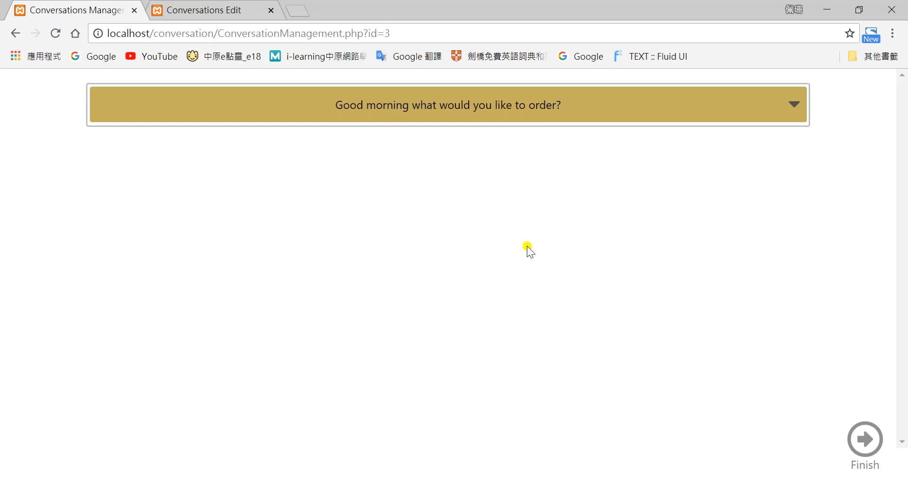
mouse_move(492, 232)
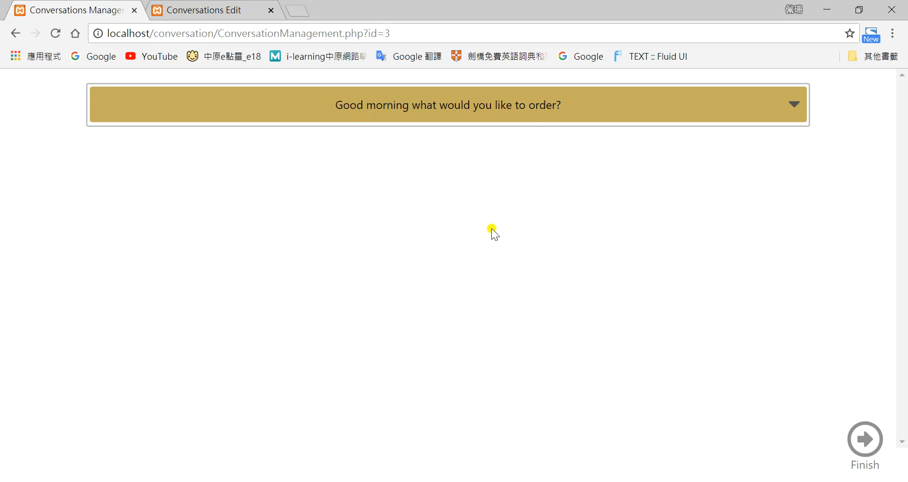
mouse_move(506, 204)
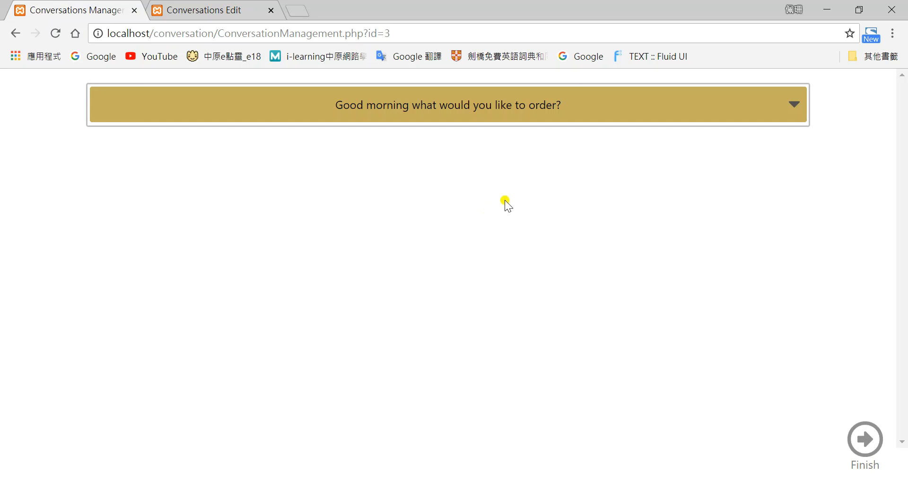
mouse_move(570, 191)
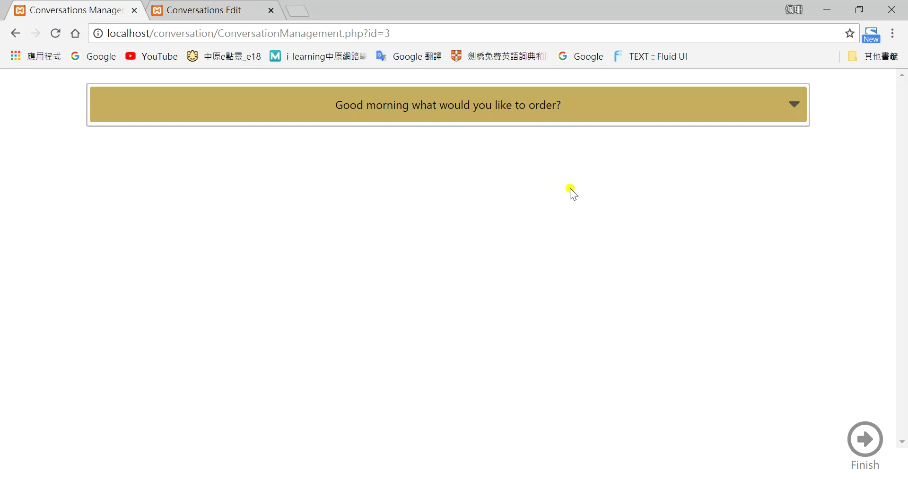
mouse_move(568, 121)
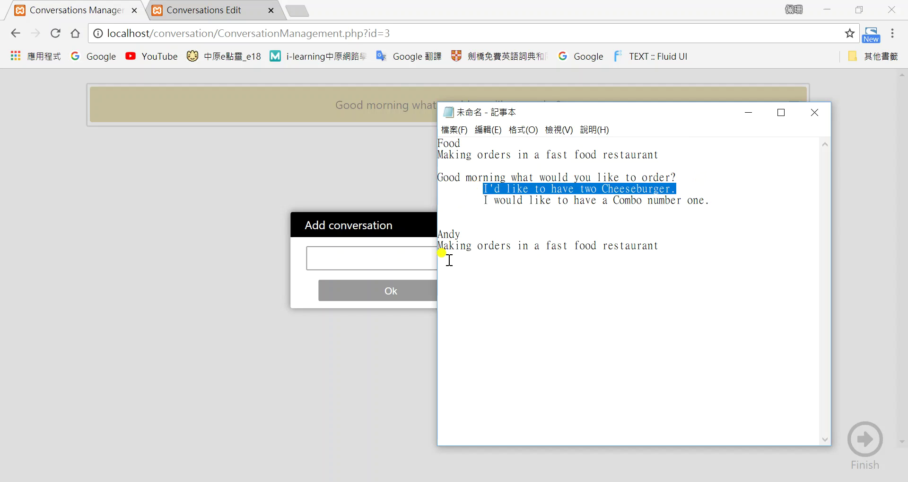
- Confirm the reply 'I'd like to have two Cheeseburger.' under the opening NPC line
click(391, 290)
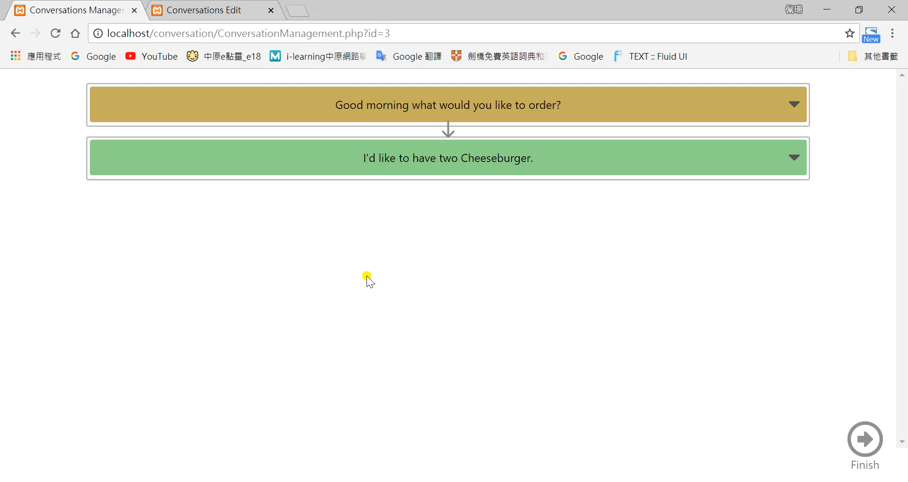
mouse_move(207, 47)
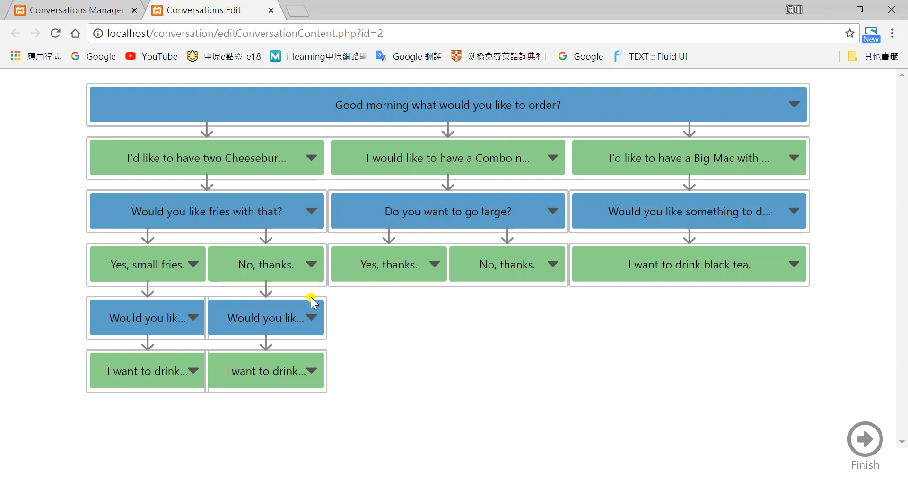
mouse_move(347, 156)
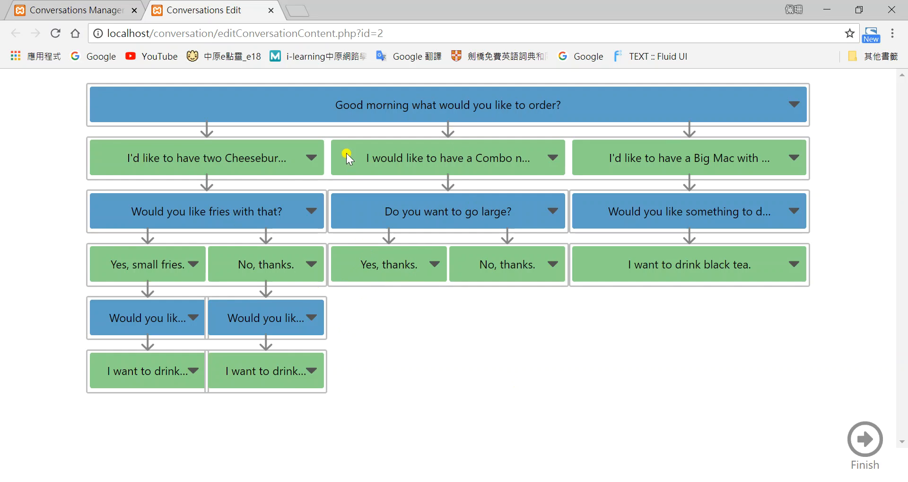
- Edit the first reply, replacing 'two Cheeseburgers' with 'a Cheeseburger', and save
click(550, 157)
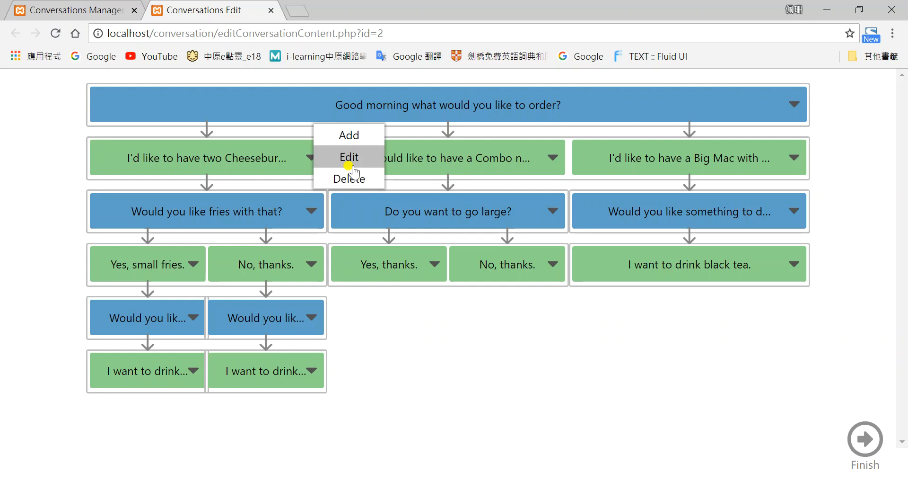
click(348, 156)
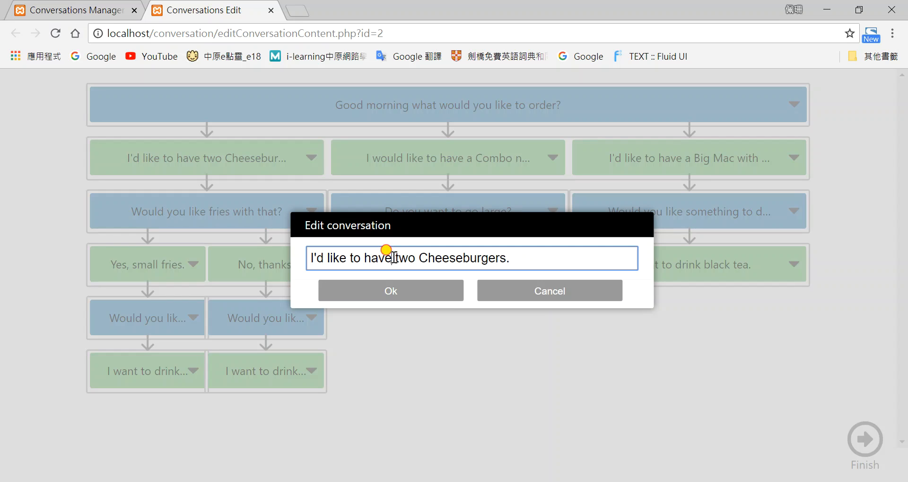
drag(392, 257, 516, 257)
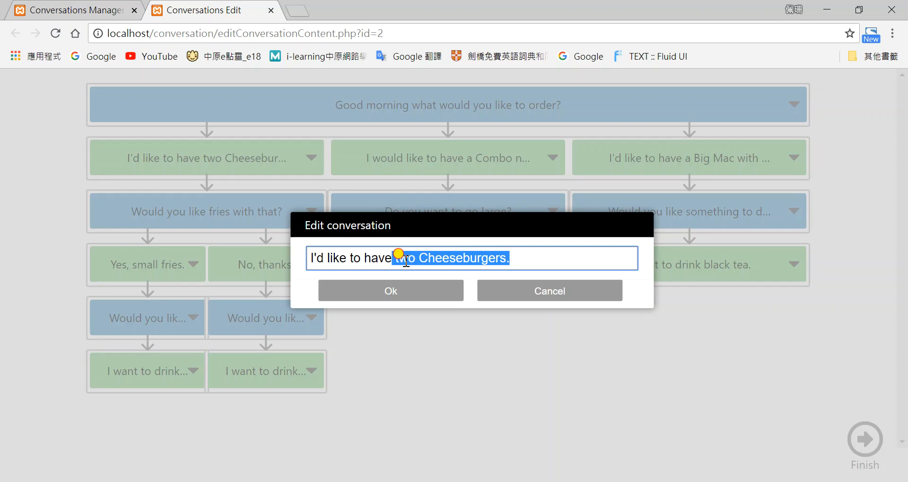
click(405, 258)
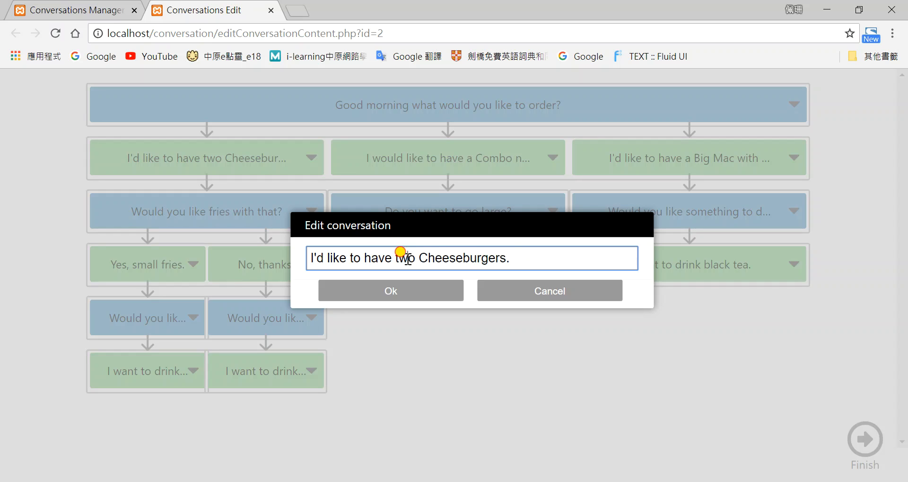
text(a)
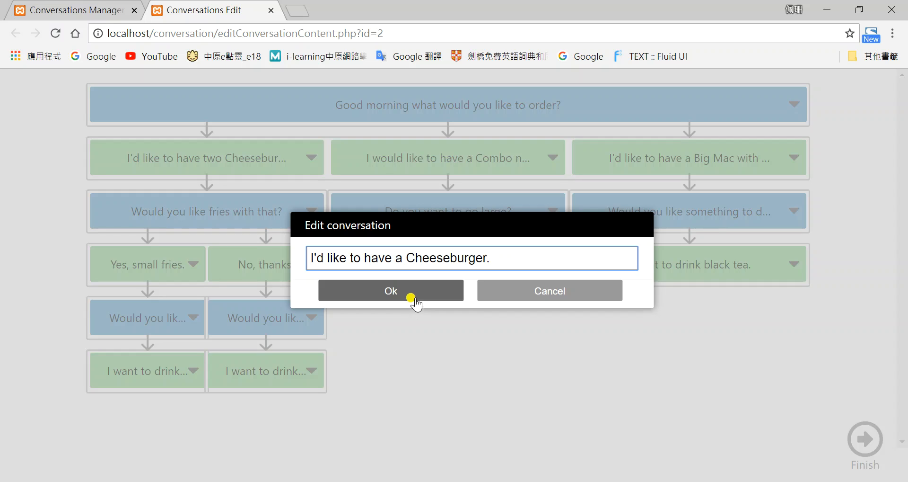
click(391, 291)
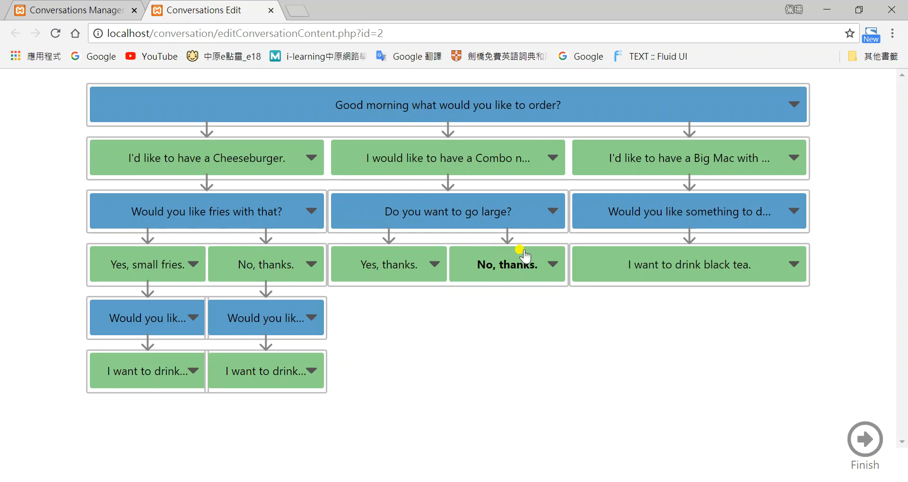
mouse_move(547, 274)
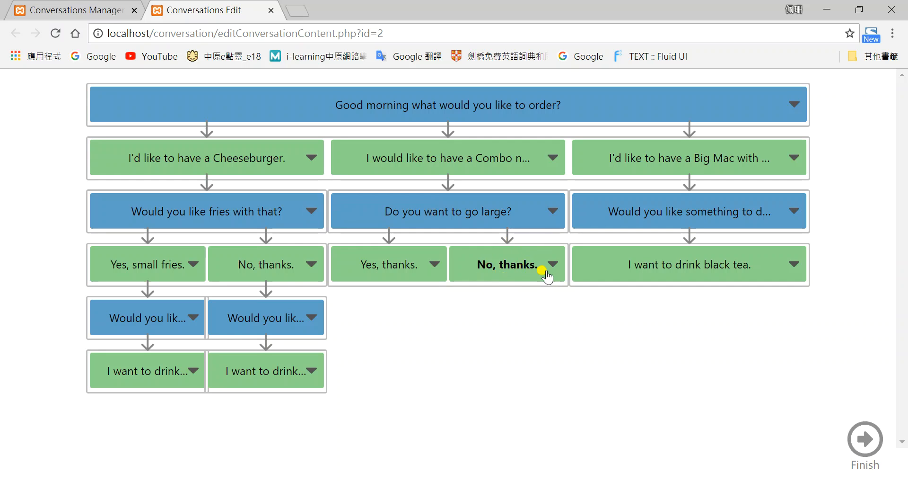
click(551, 265)
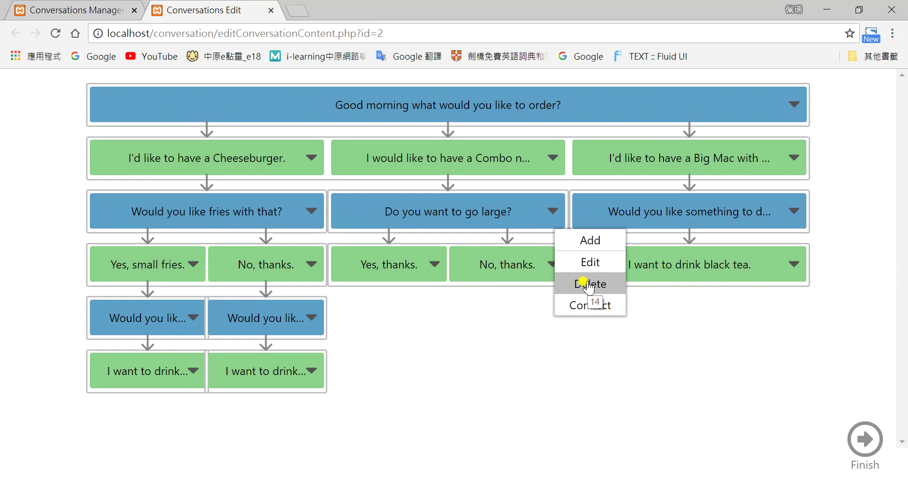
click(590, 283)
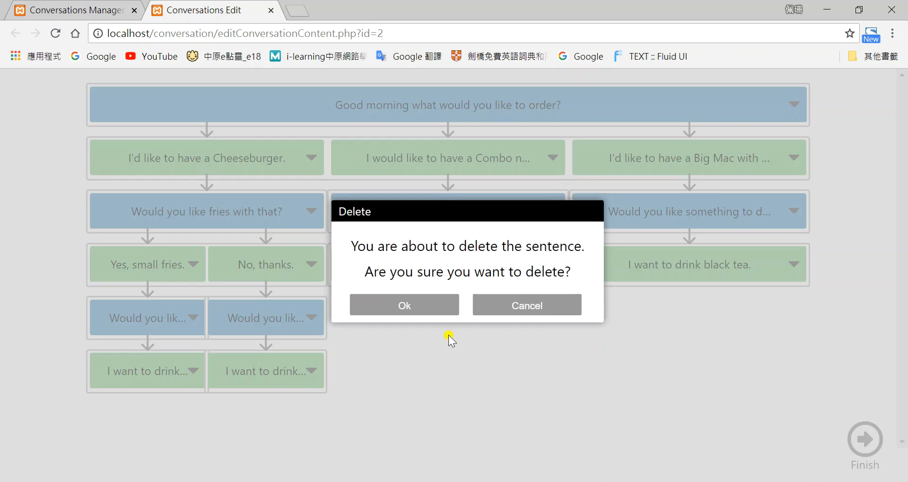
click(404, 305)
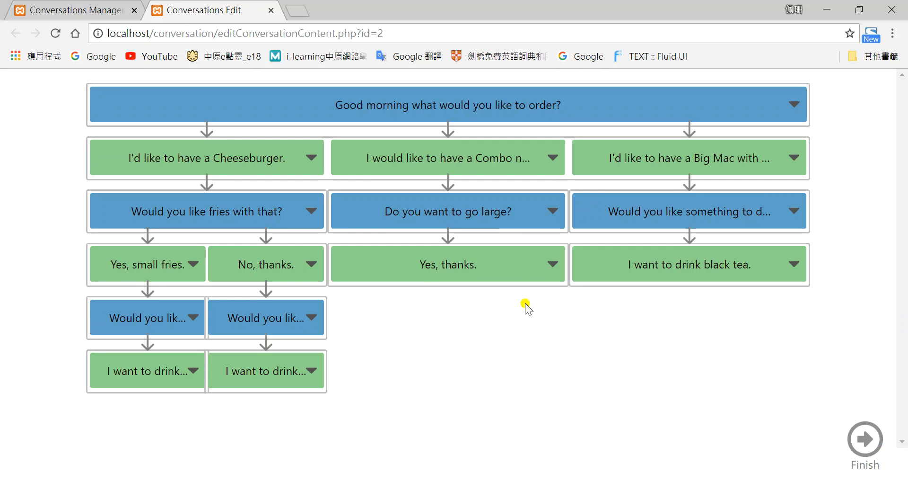
mouse_move(458, 275)
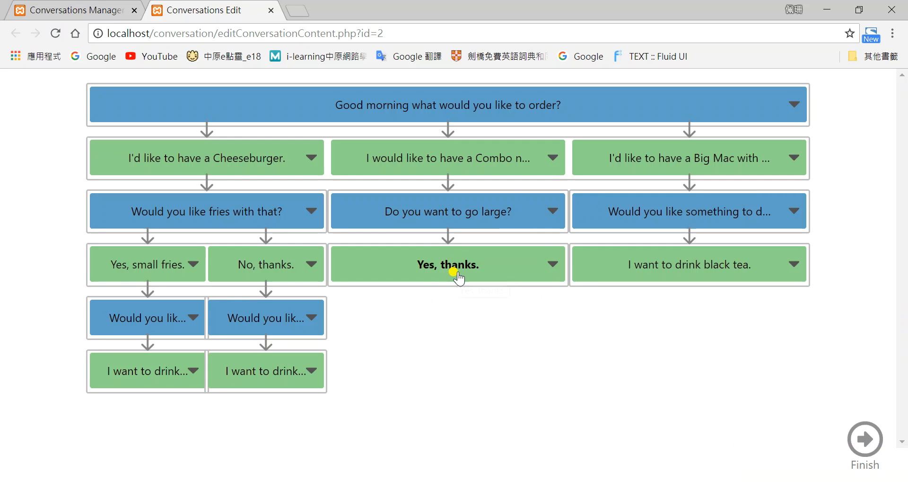
mouse_move(532, 269)
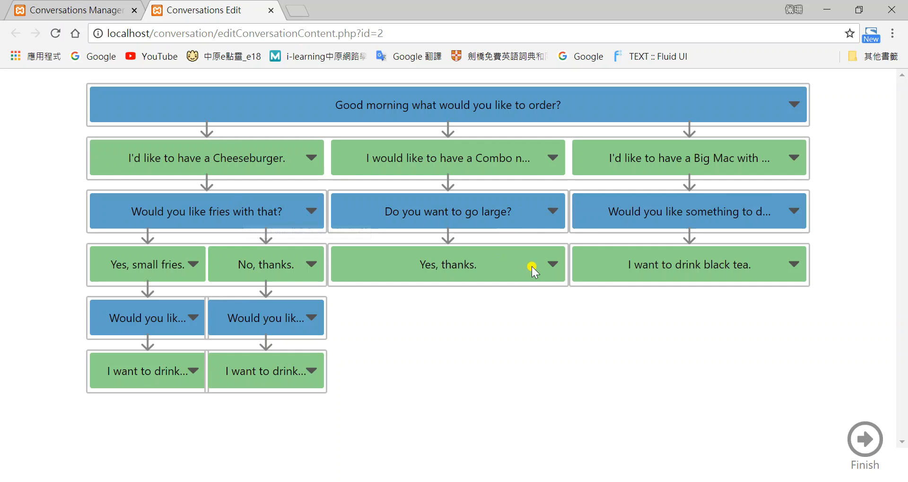
mouse_move(458, 281)
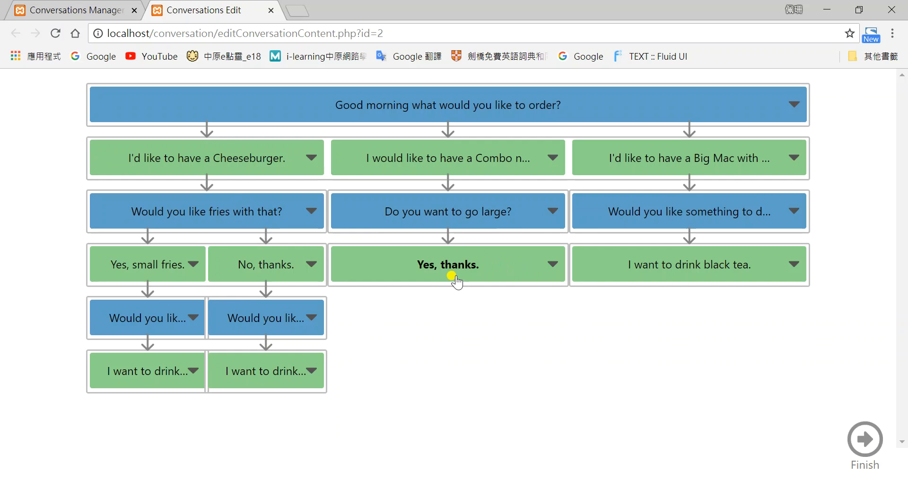
mouse_move(457, 280)
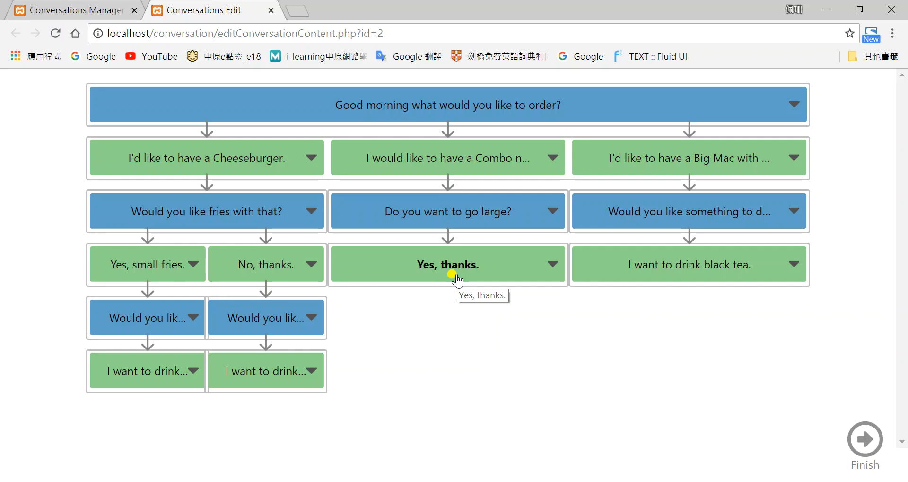
mouse_move(375, 260)
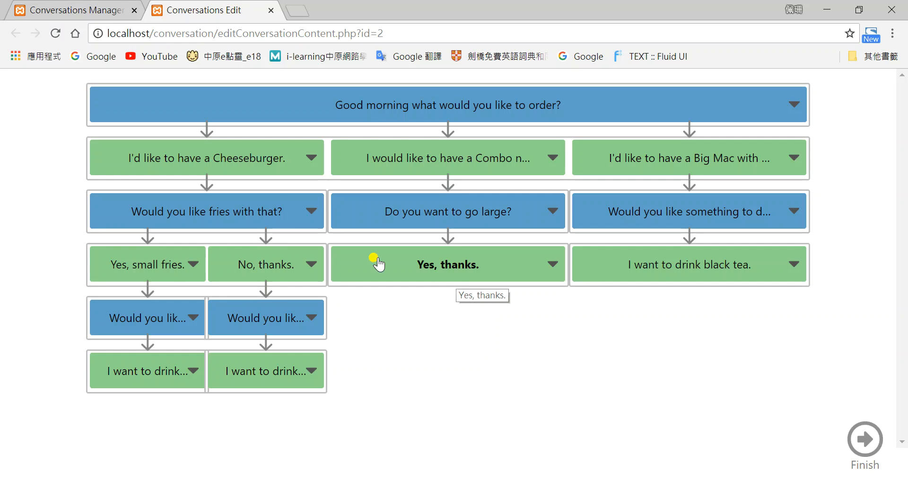
mouse_move(255, 226)
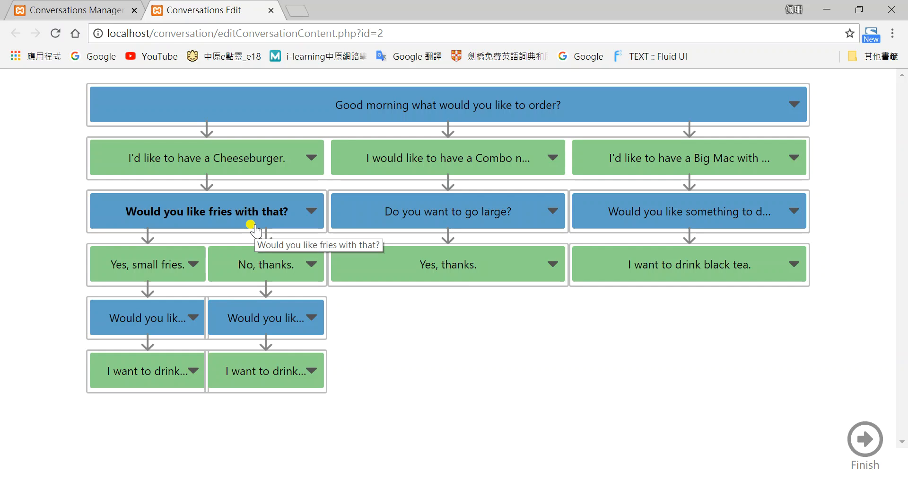
mouse_move(496, 279)
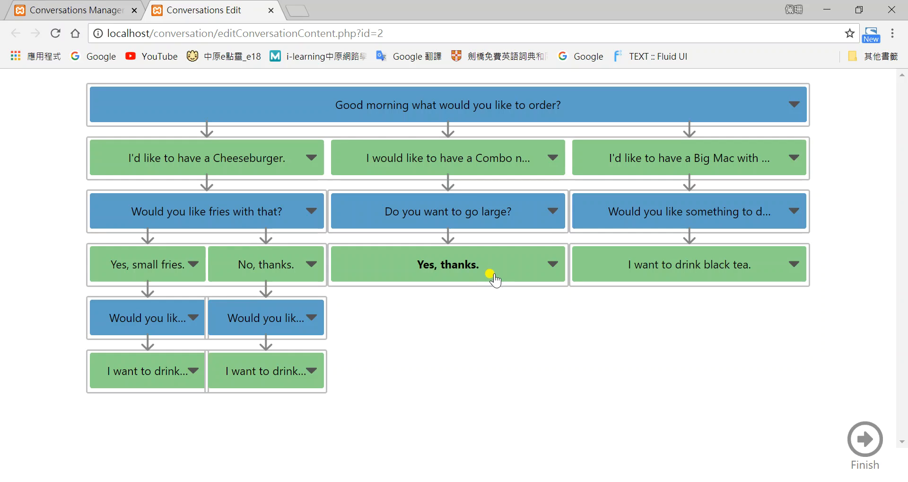
mouse_move(495, 278)
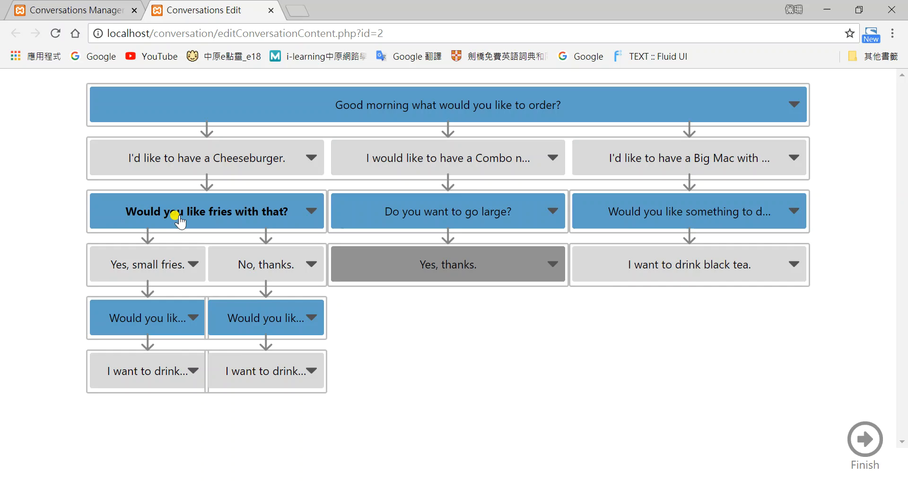
mouse_move(188, 211)
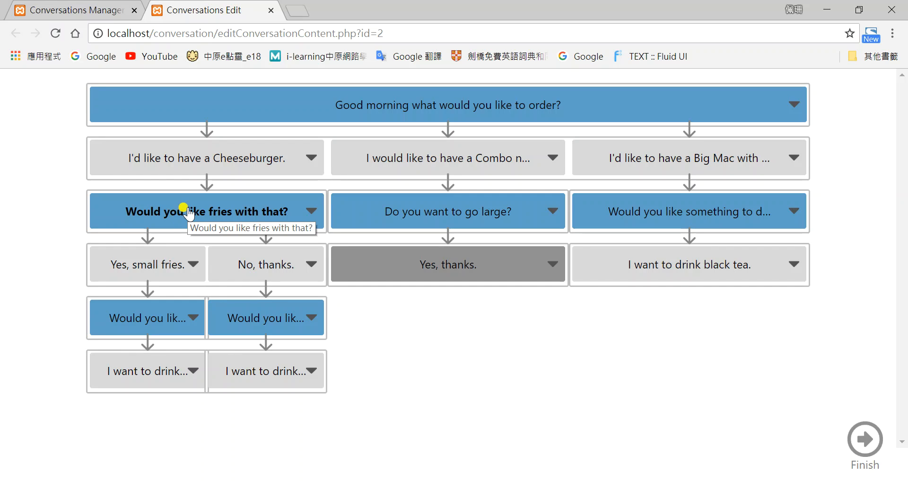
- Connect 'Yes, thanks.' to the 'Would you like fries with that?' question
click(448, 264)
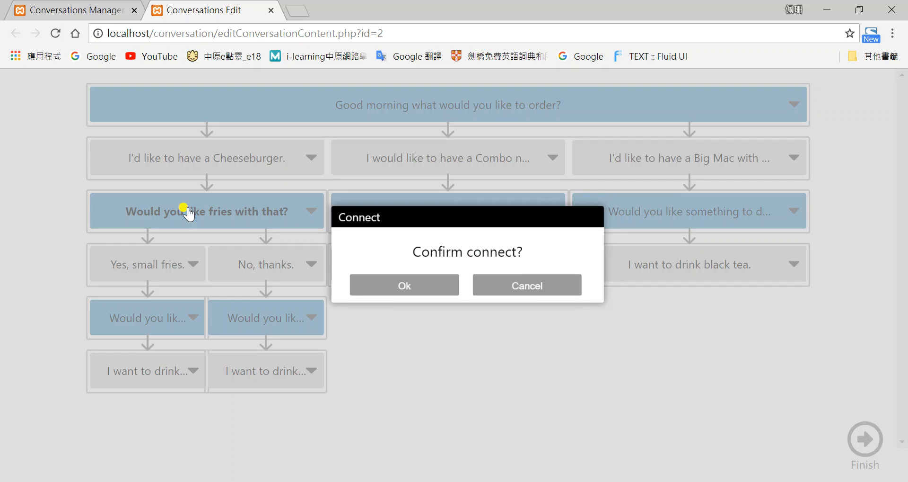
click(403, 285)
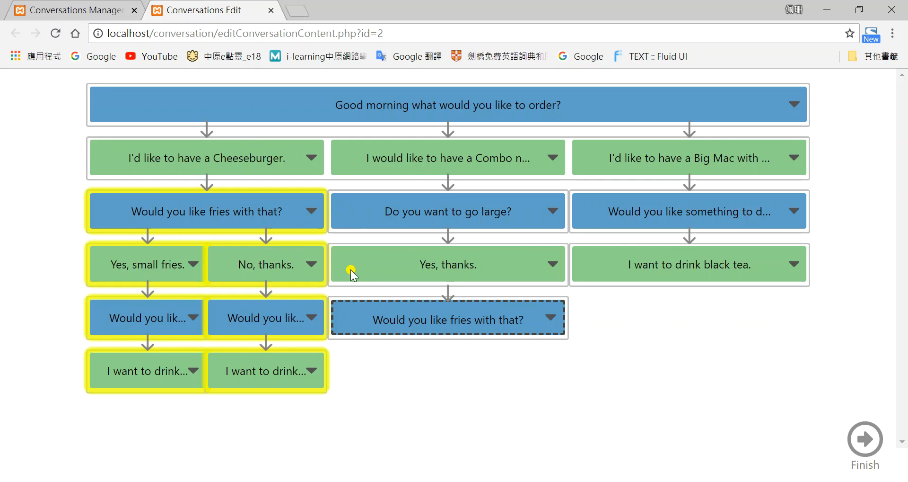
mouse_move(307, 223)
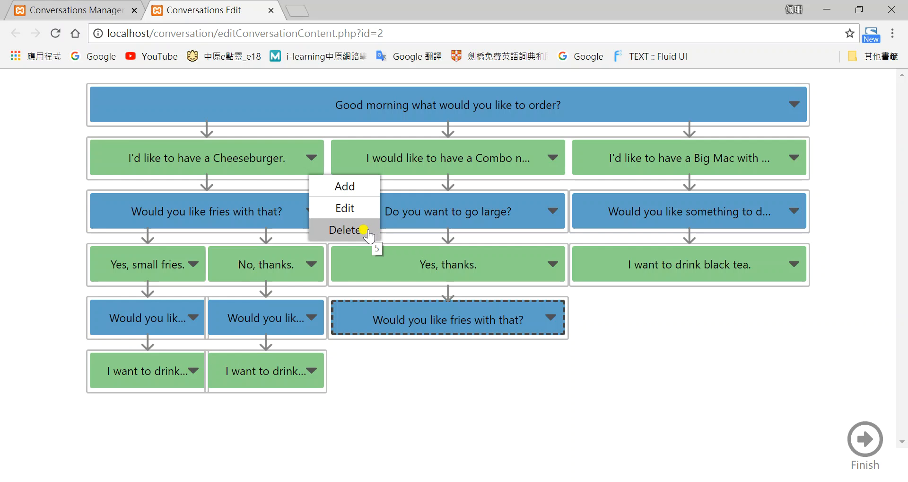
- Delete the 'Would you like fries with that?' branch under the Cheeseburger reply
click(344, 230)
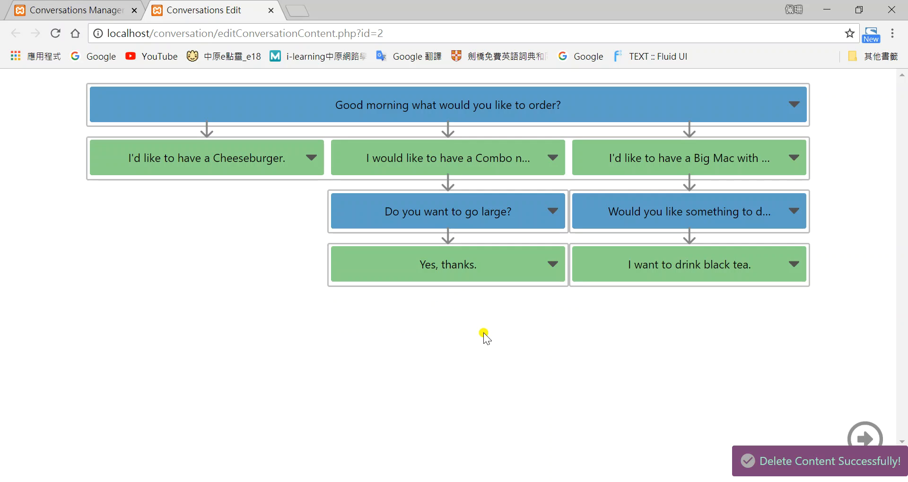
mouse_move(509, 323)
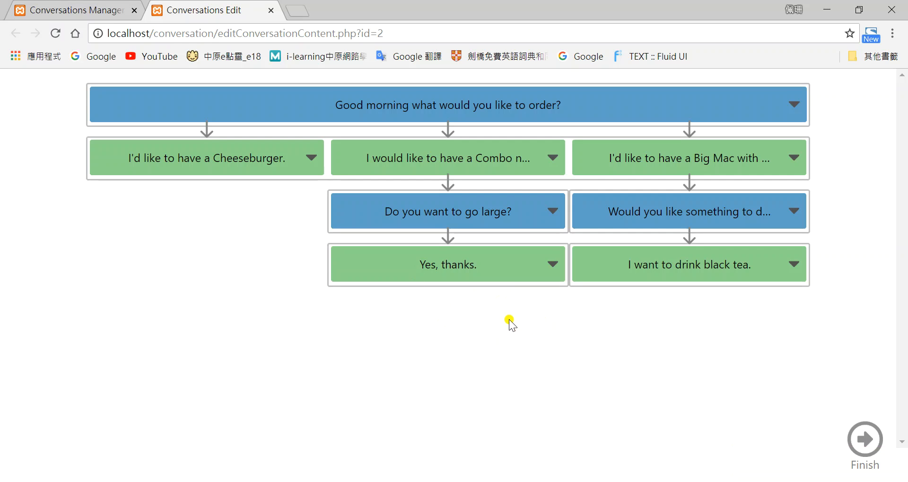
mouse_move(500, 323)
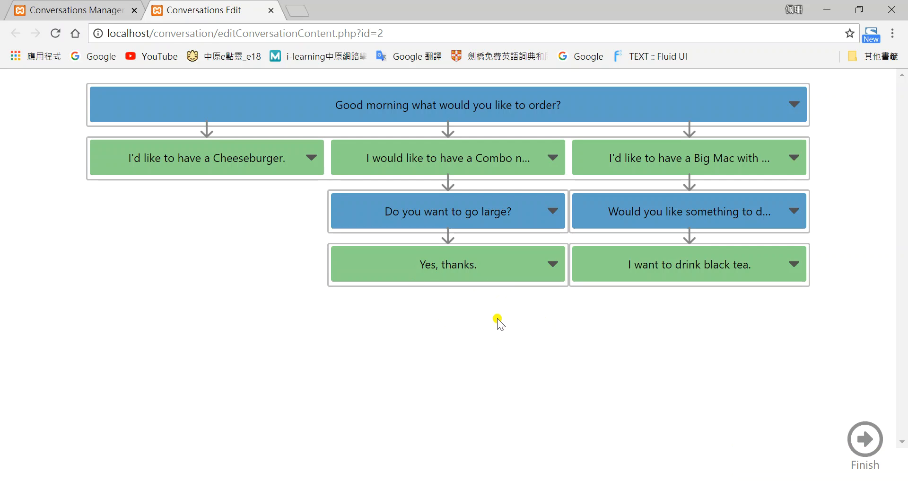
mouse_move(545, 310)
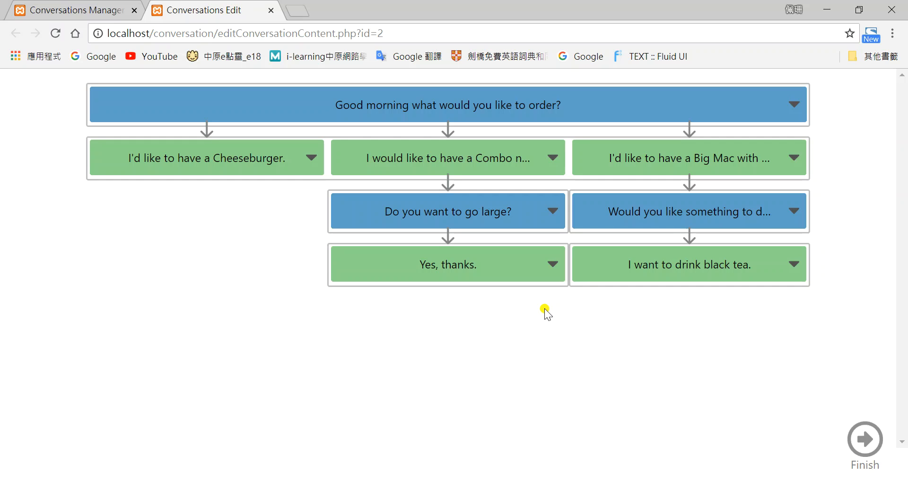
mouse_move(382, 290)
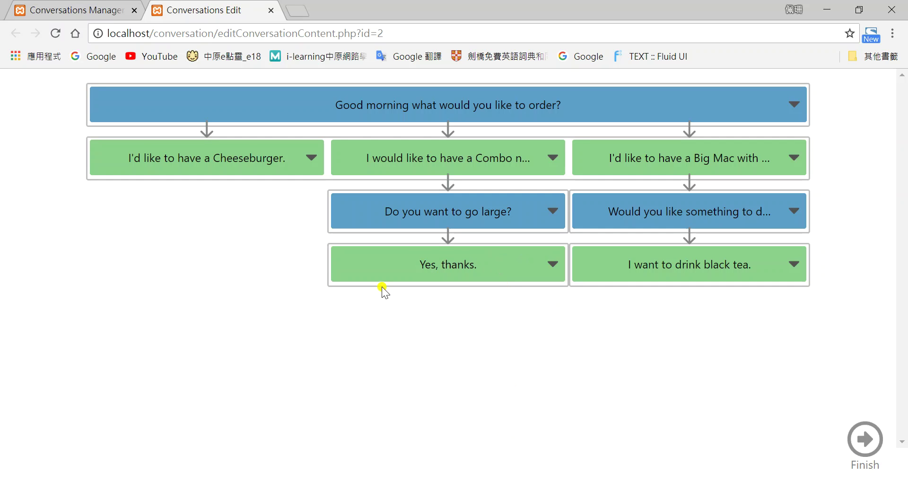
mouse_move(864, 439)
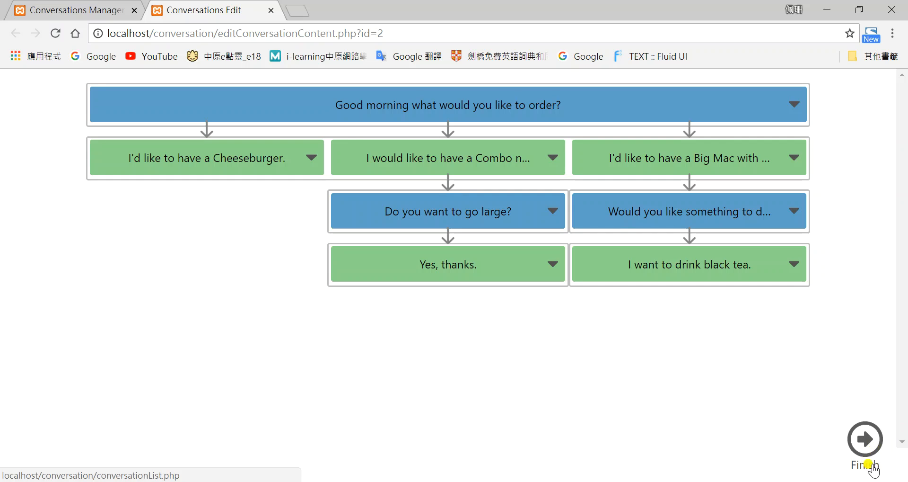
- Return to the Conversation List and open the restaurant reservations sentence tree
click(864, 438)
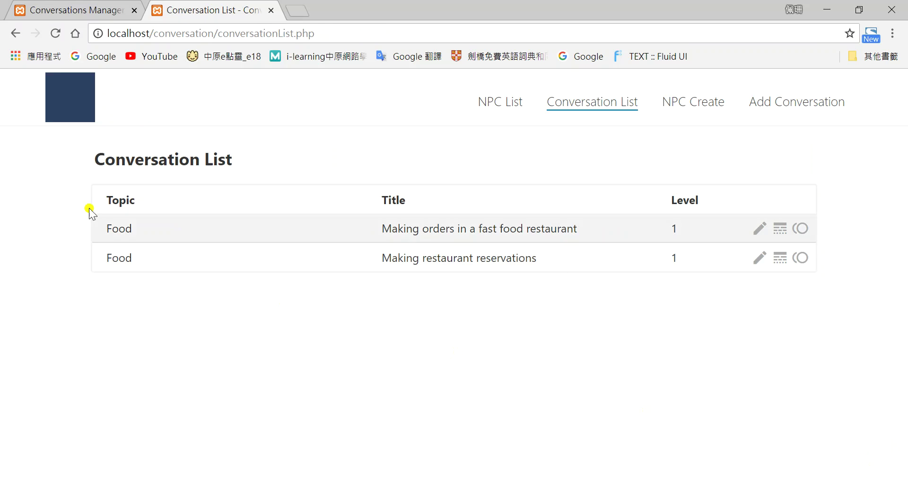
mouse_move(250, 151)
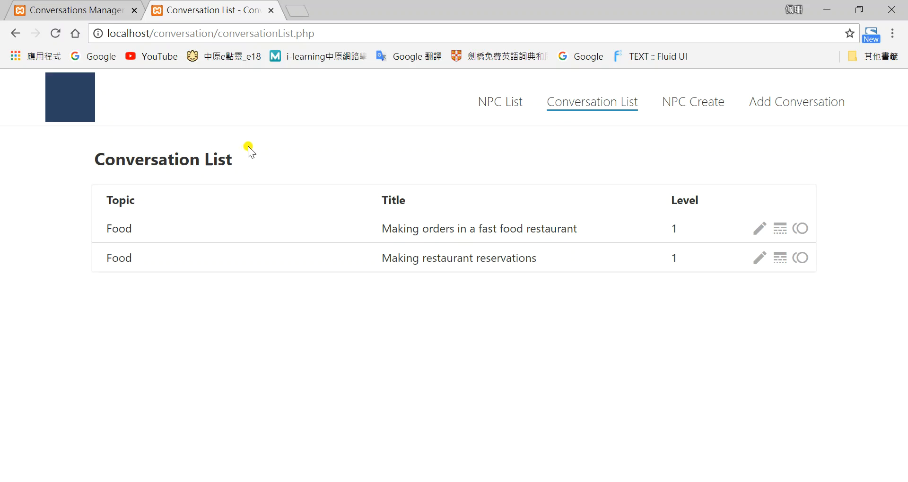
mouse_move(106, 317)
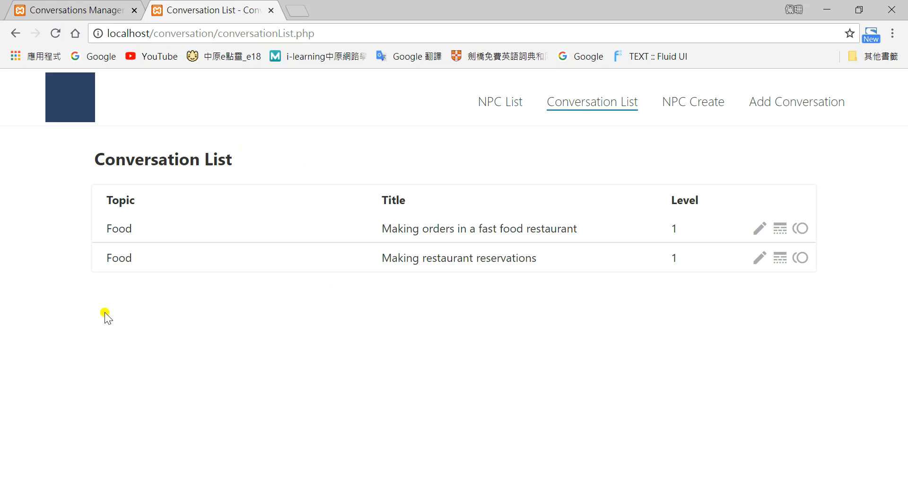
mouse_move(129, 265)
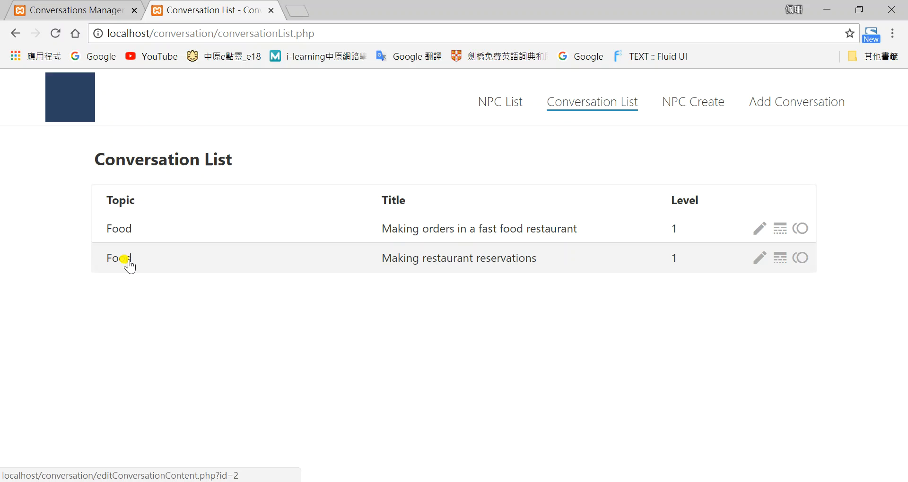
mouse_move(439, 271)
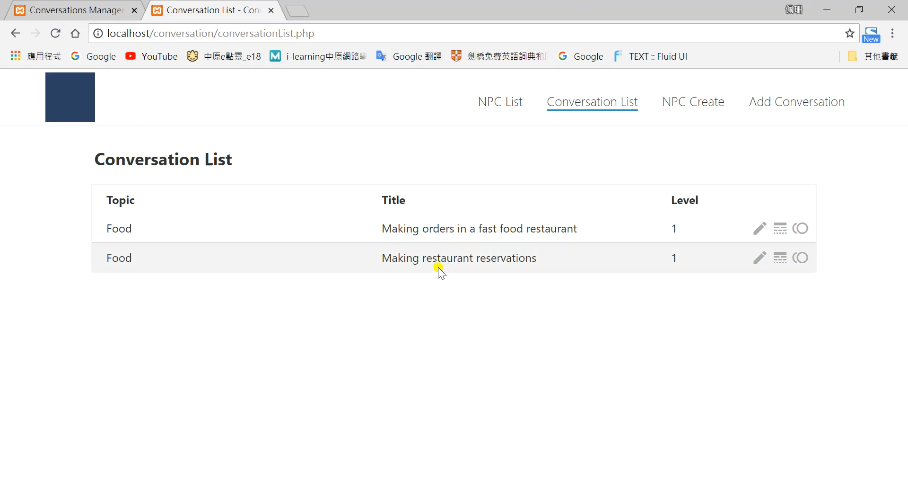
mouse_move(780, 257)
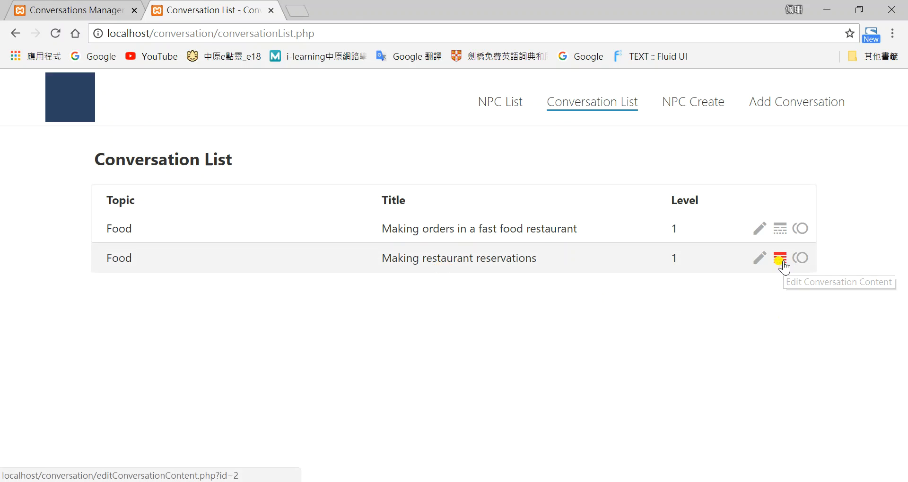
click(780, 258)
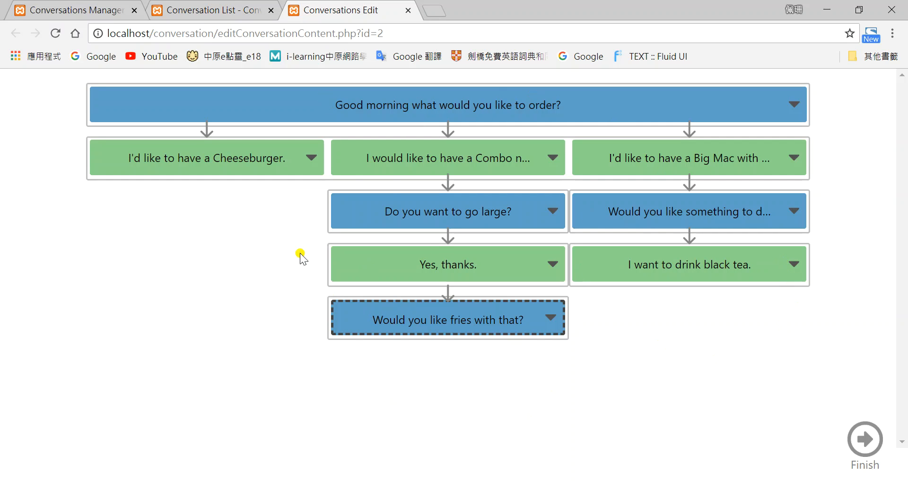
mouse_move(566, 243)
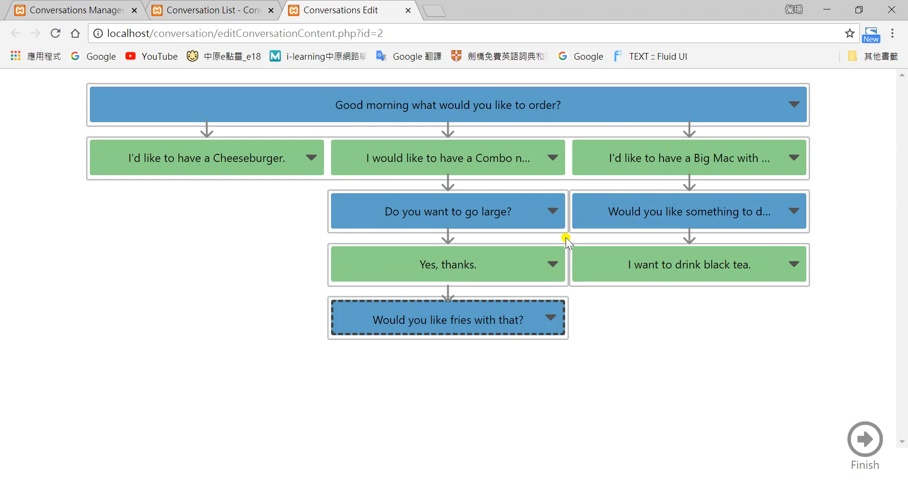
mouse_move(841, 409)
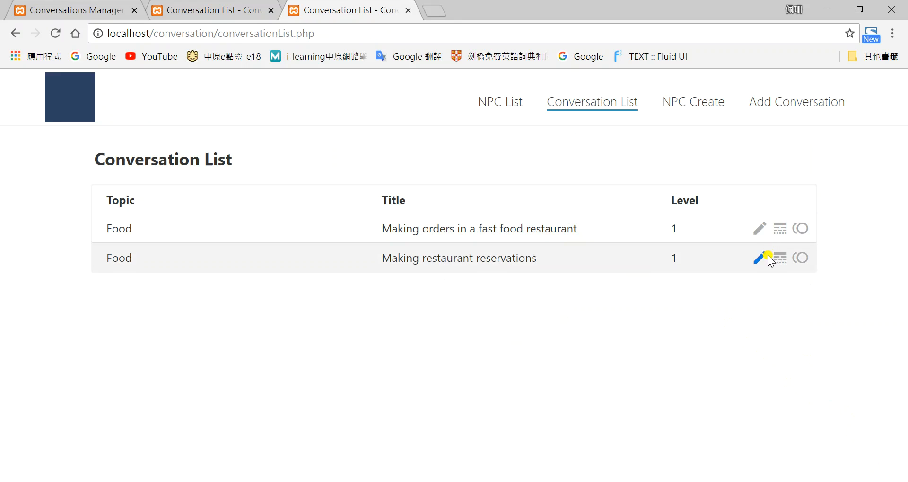
mouse_move(760, 258)
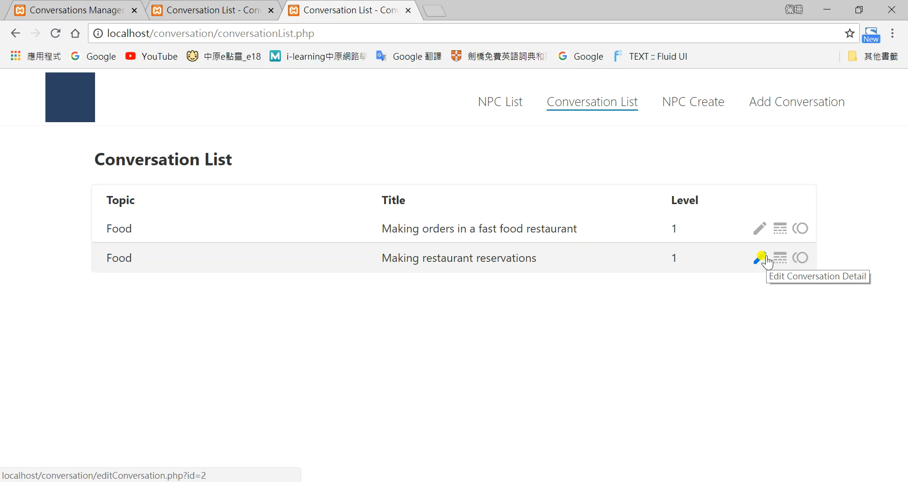
click(759, 257)
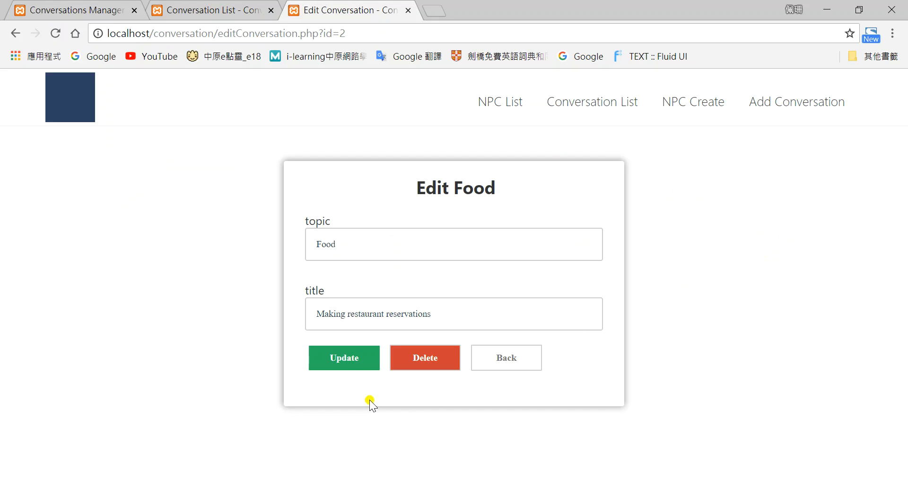
mouse_move(379, 374)
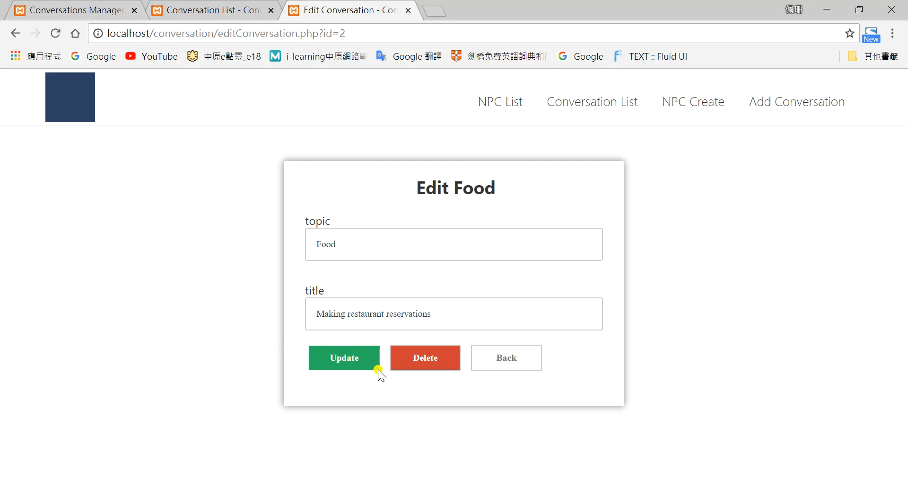
click(344, 358)
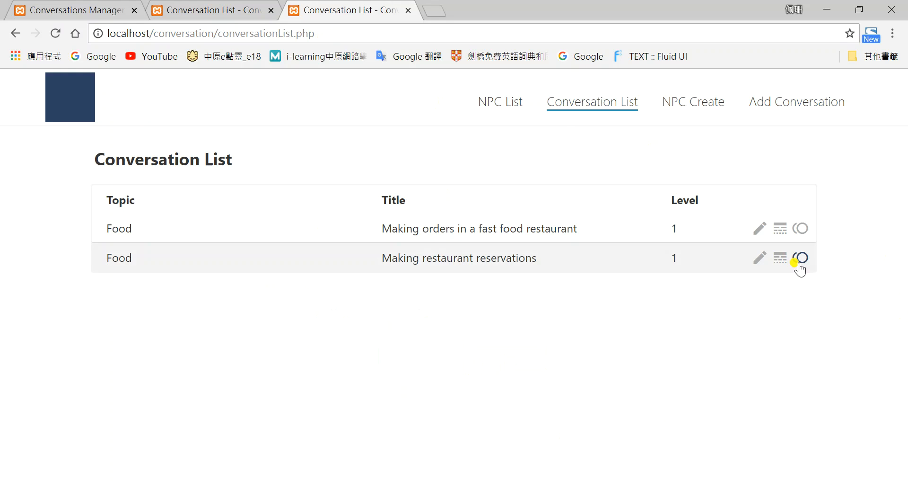
mouse_move(800, 257)
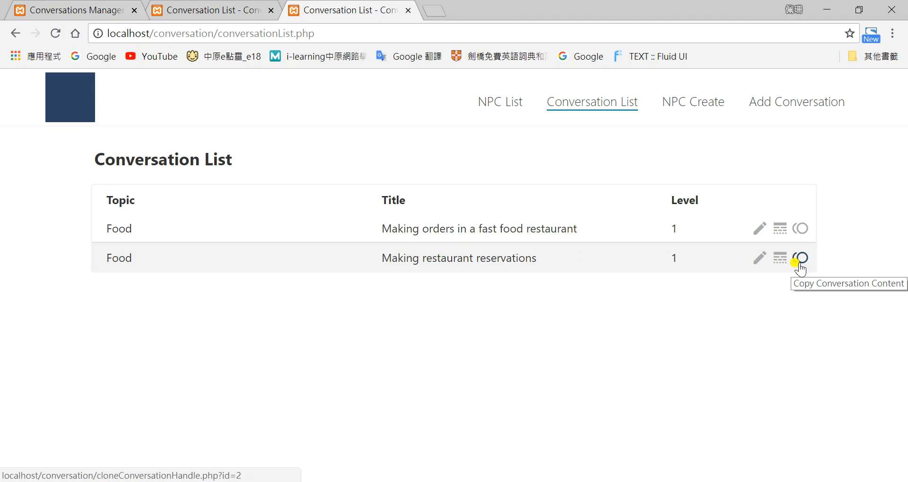
- Copy the 'Making restaurant reservations' conversation, producing the Food_copy entry
click(800, 257)
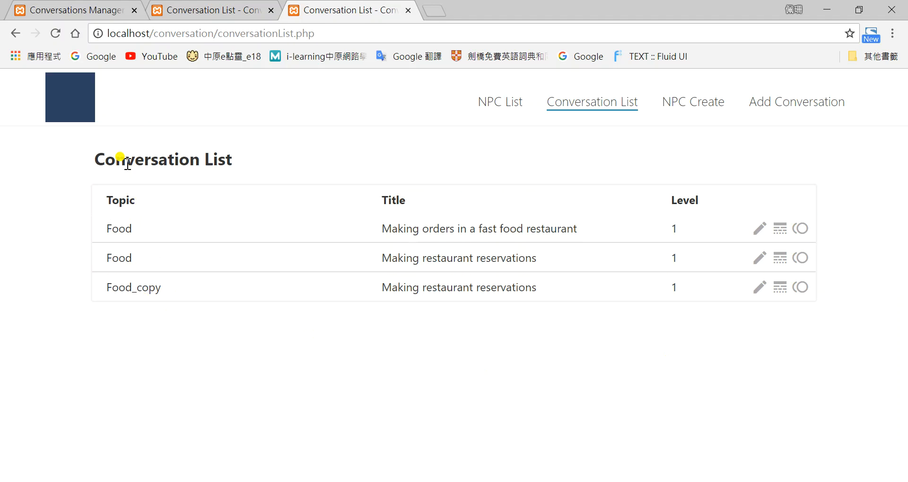
mouse_move(378, 290)
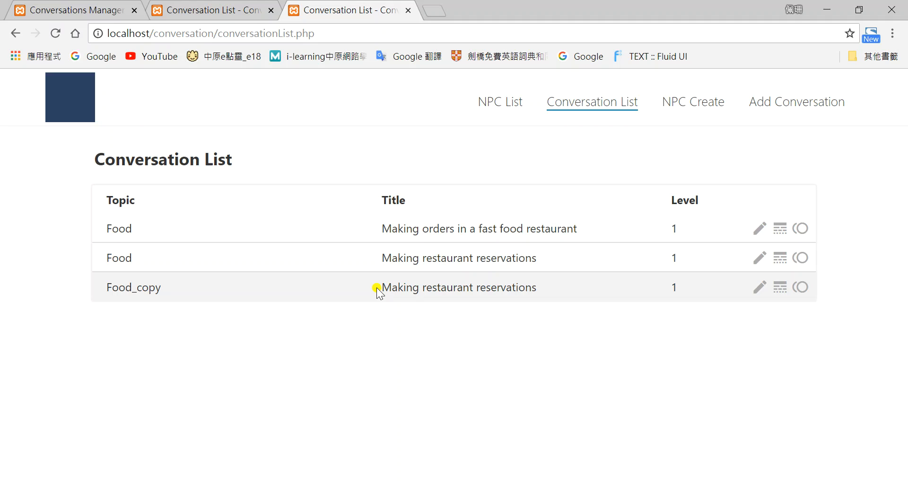
mouse_move(321, 305)
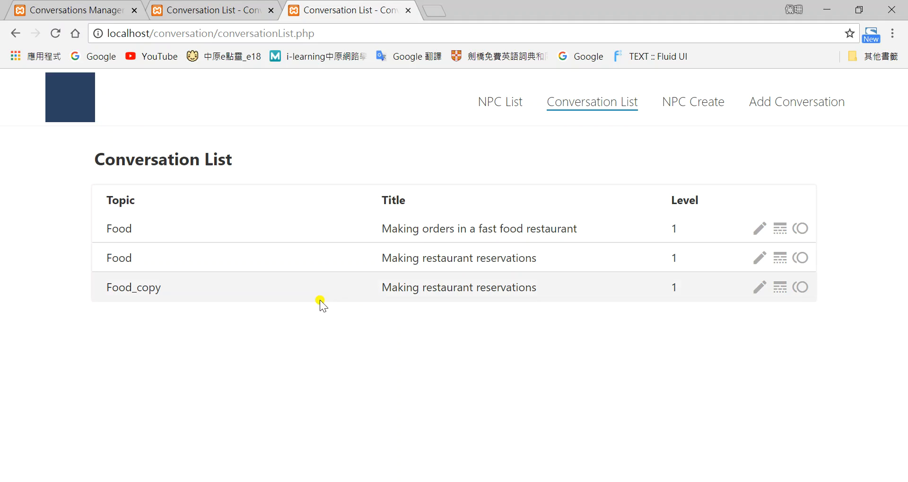
mouse_move(441, 290)
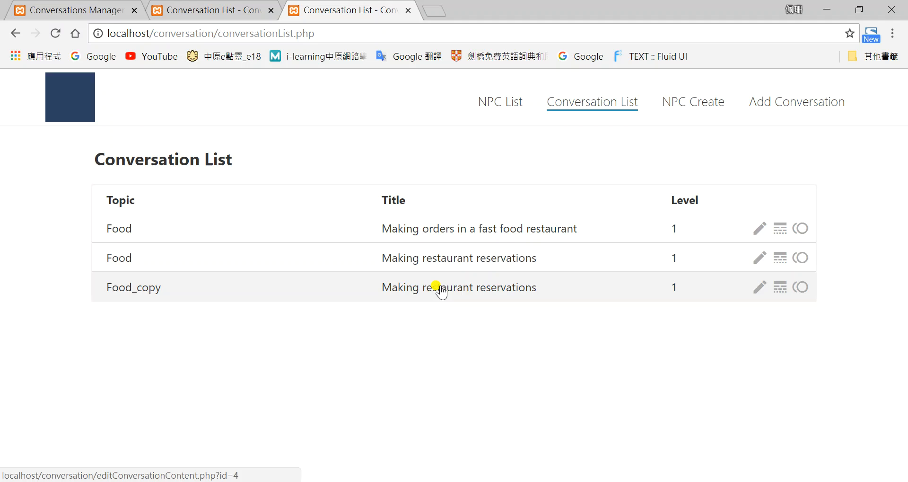
mouse_move(678, 155)
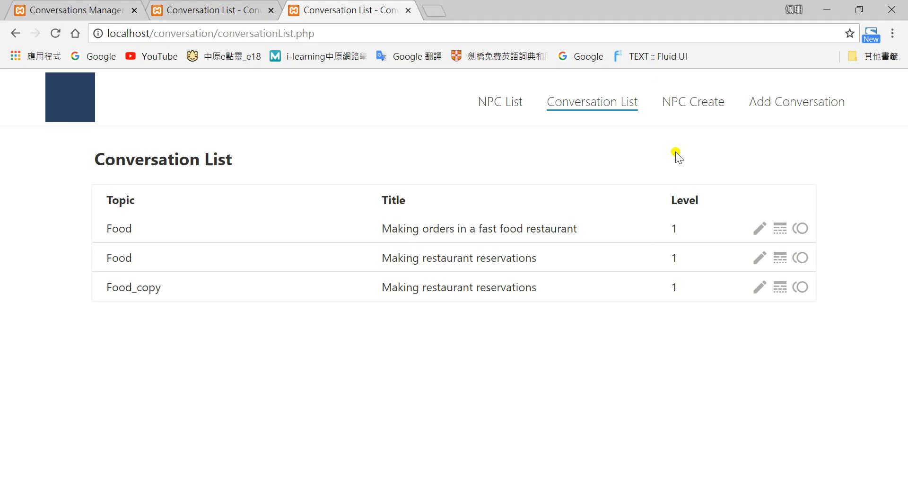
mouse_move(663, 107)
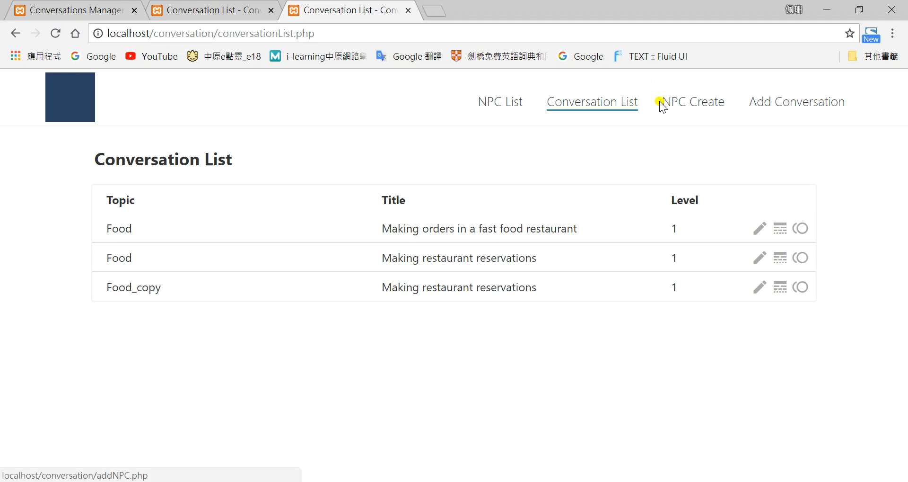
- Create NPC 'Andy' using the 'Making orders in a fast food restaurant' conversation
click(696, 101)
text(A)
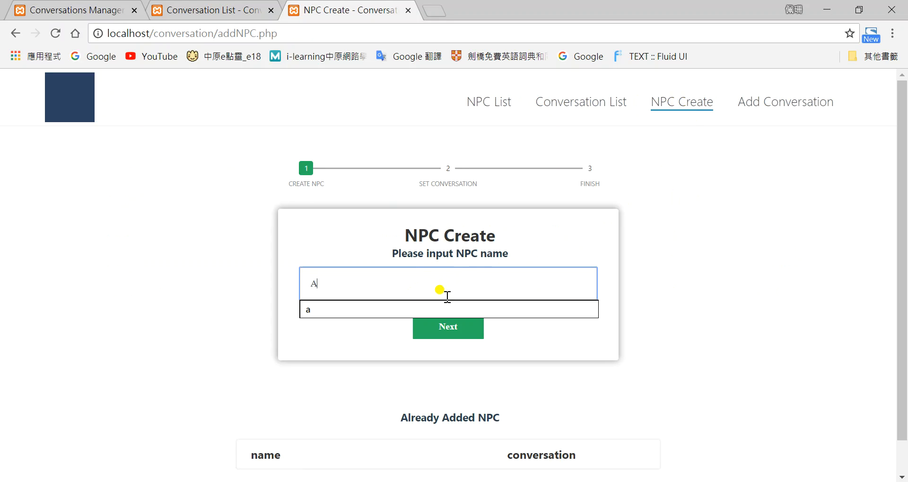
text(ndy)
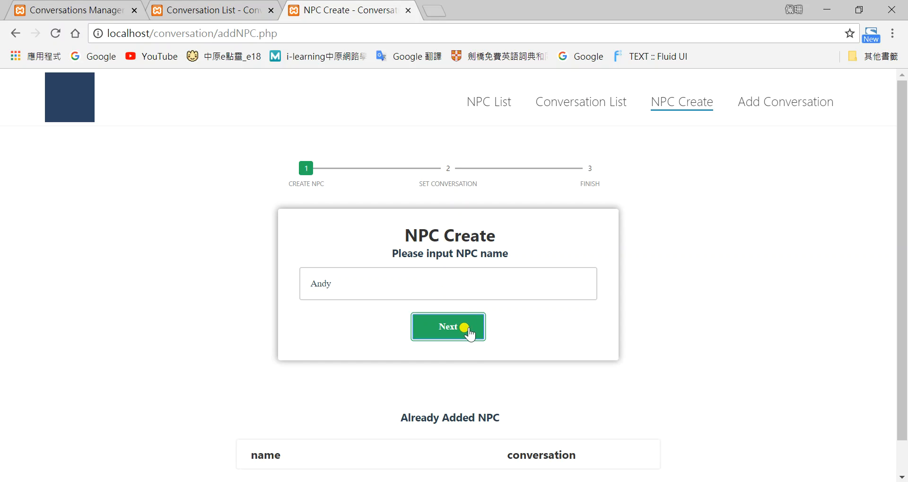
click(448, 326)
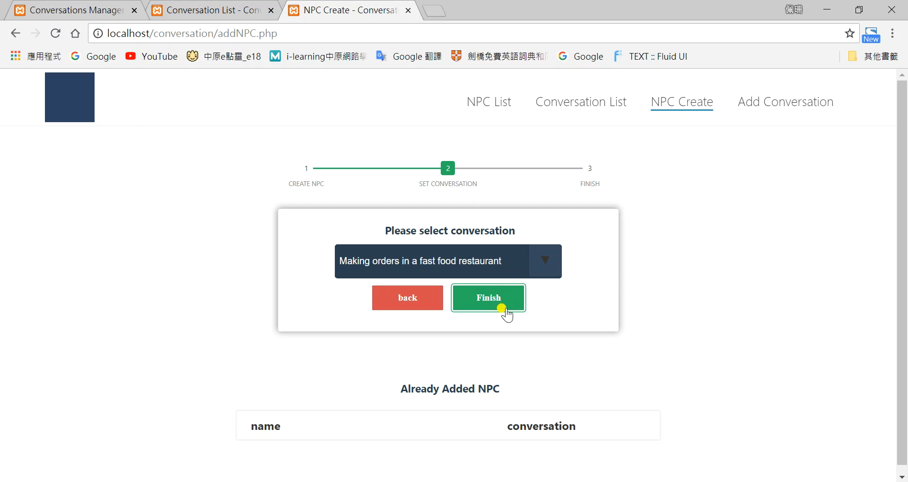
click(488, 297)
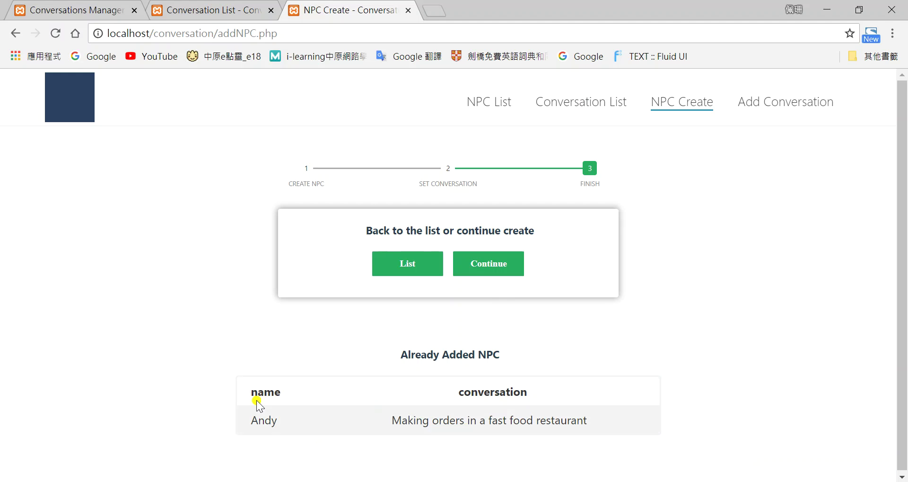
mouse_move(492, 83)
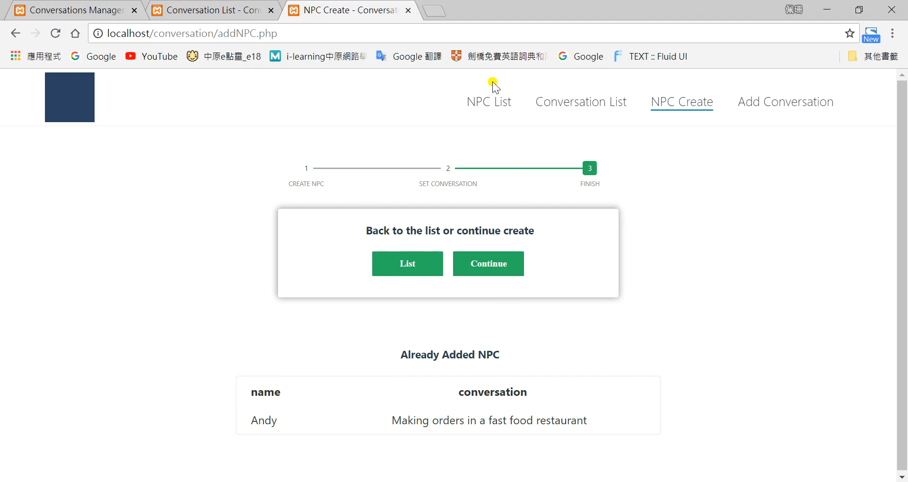
mouse_move(488, 102)
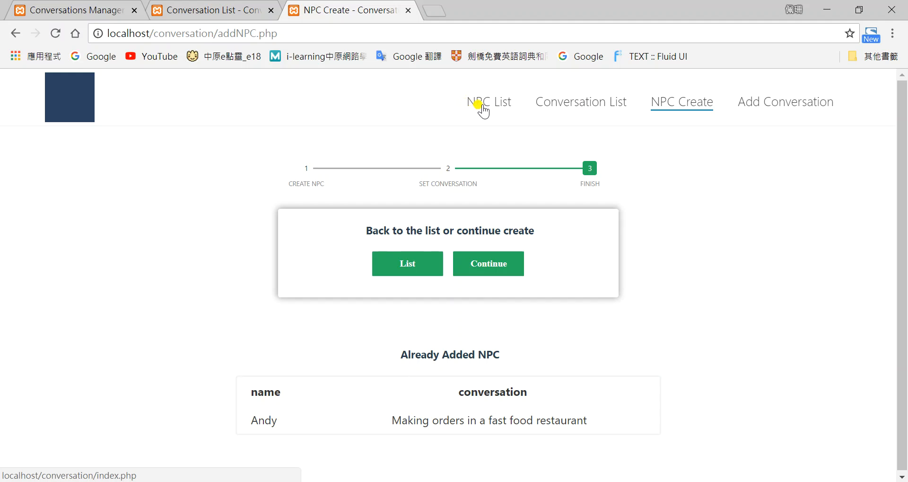
- Open the NPC List and duplicate Andy into Andy_copy
click(490, 102)
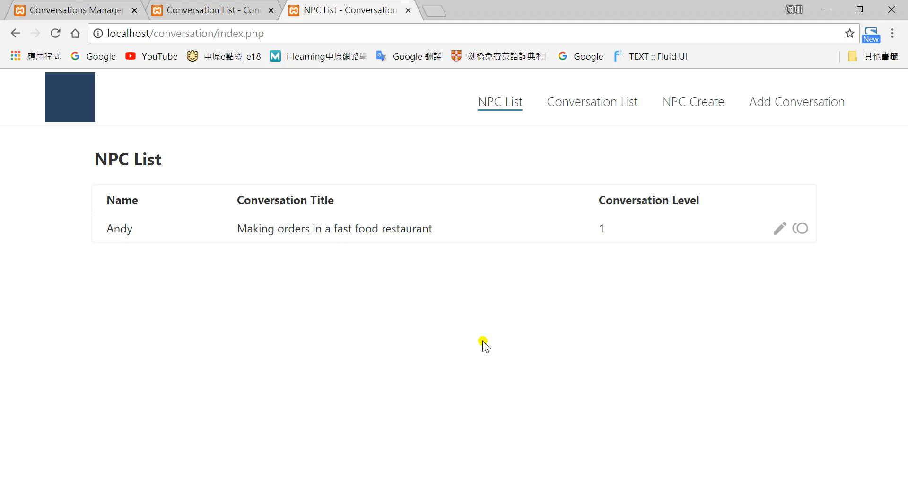
mouse_move(129, 263)
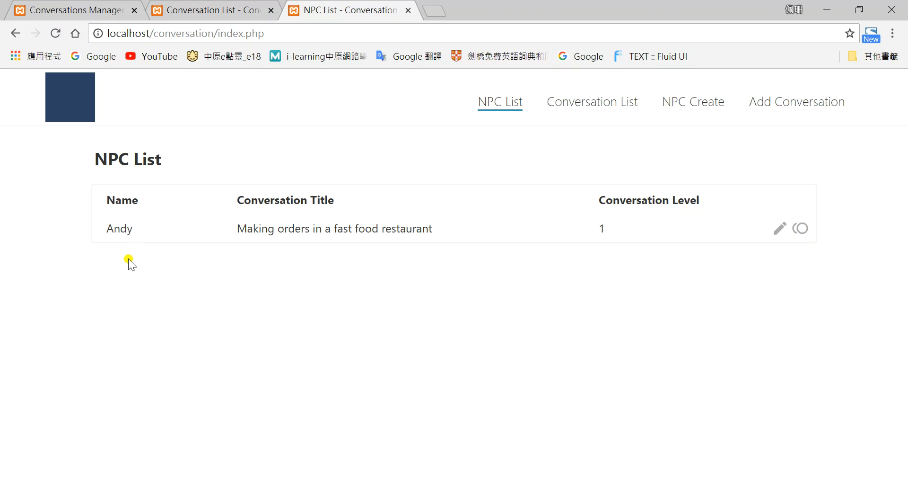
mouse_move(308, 228)
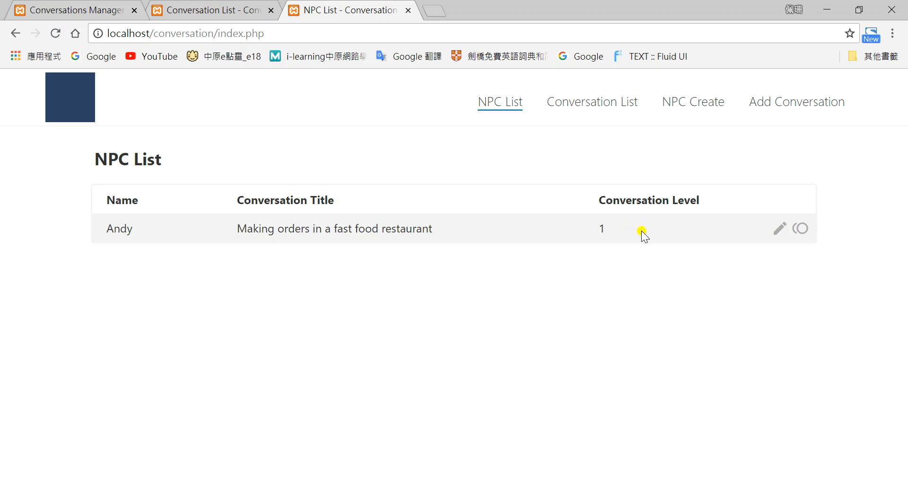
mouse_move(798, 221)
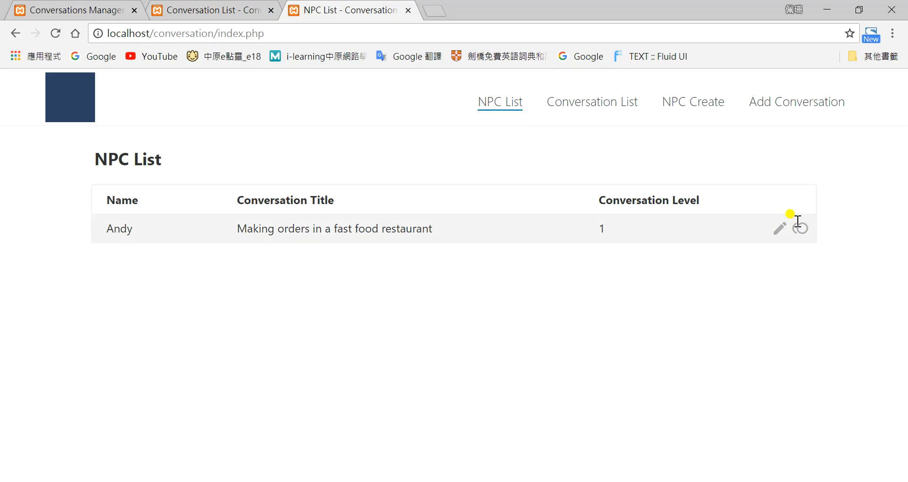
mouse_move(781, 228)
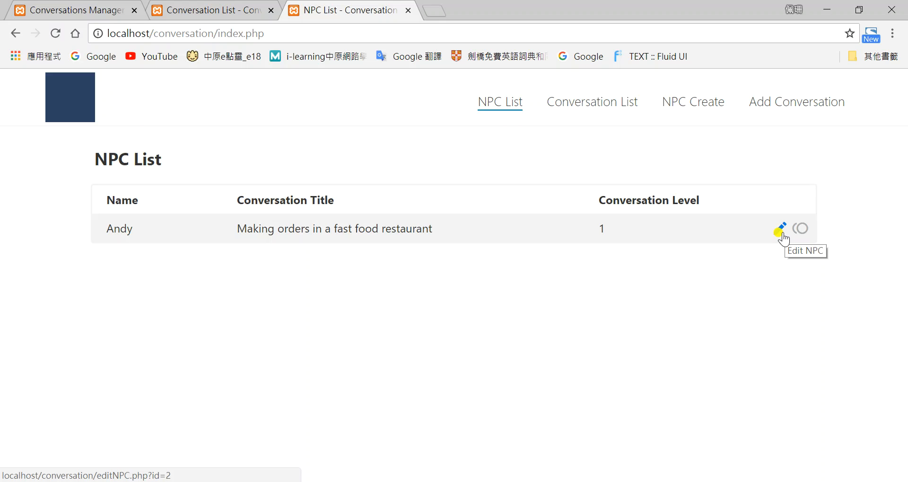
mouse_move(783, 241)
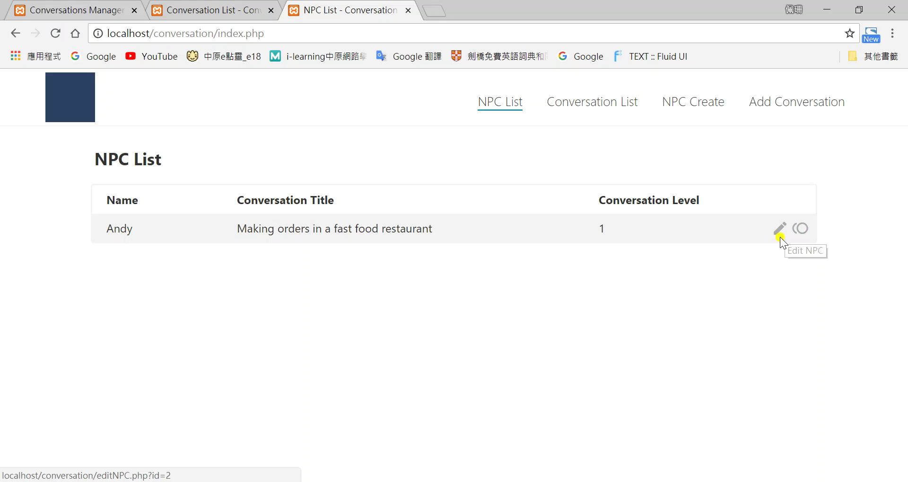
click(780, 227)
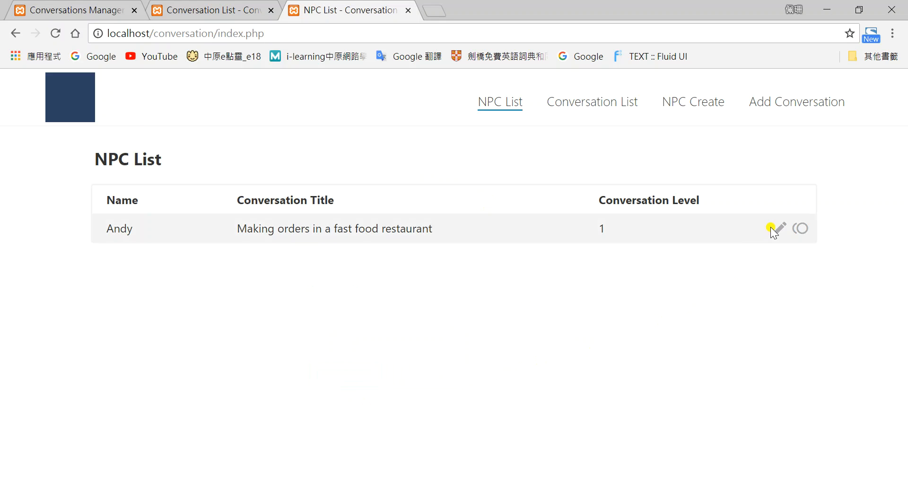
click(801, 228)
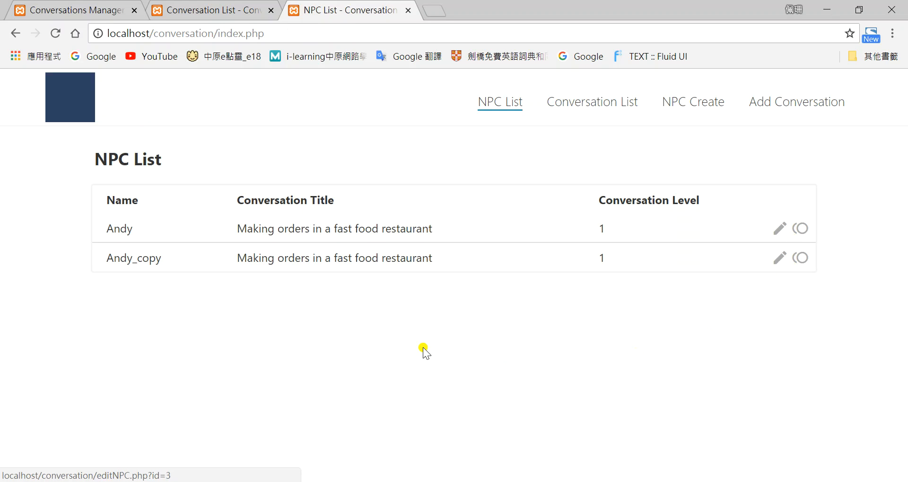
mouse_move(173, 283)
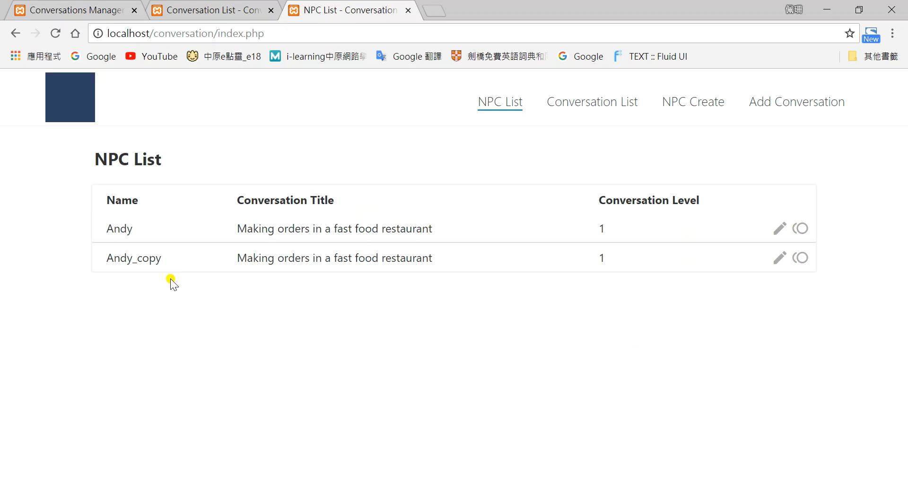
mouse_move(277, 265)
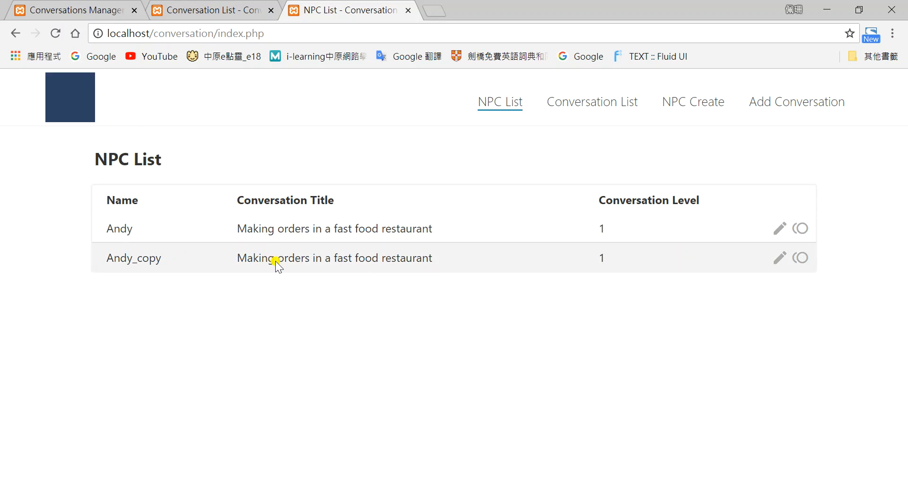
mouse_move(552, 336)
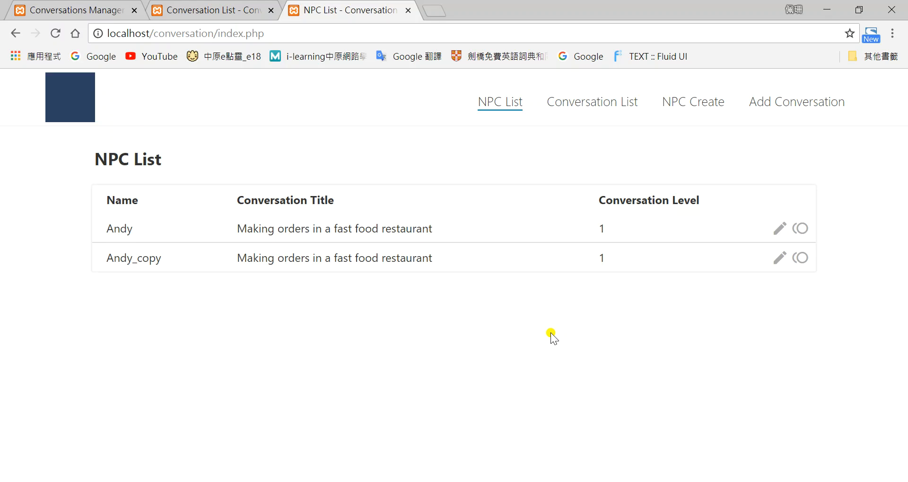
mouse_move(555, 345)
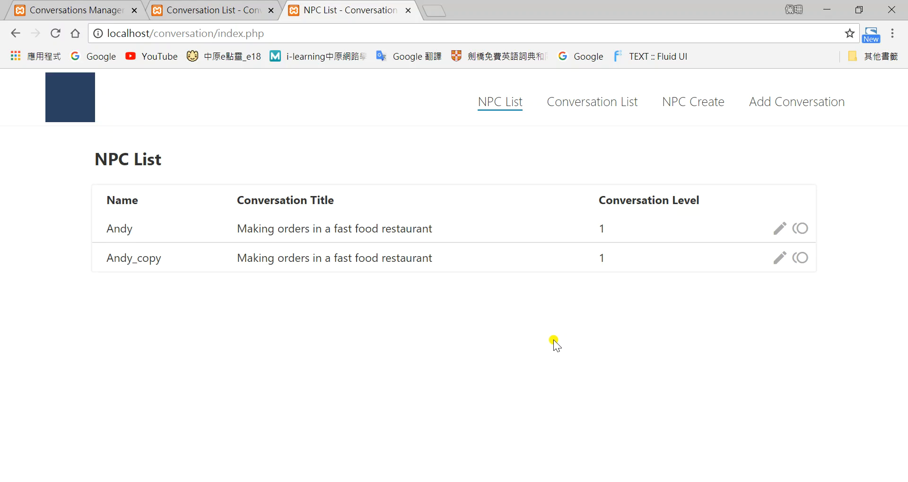